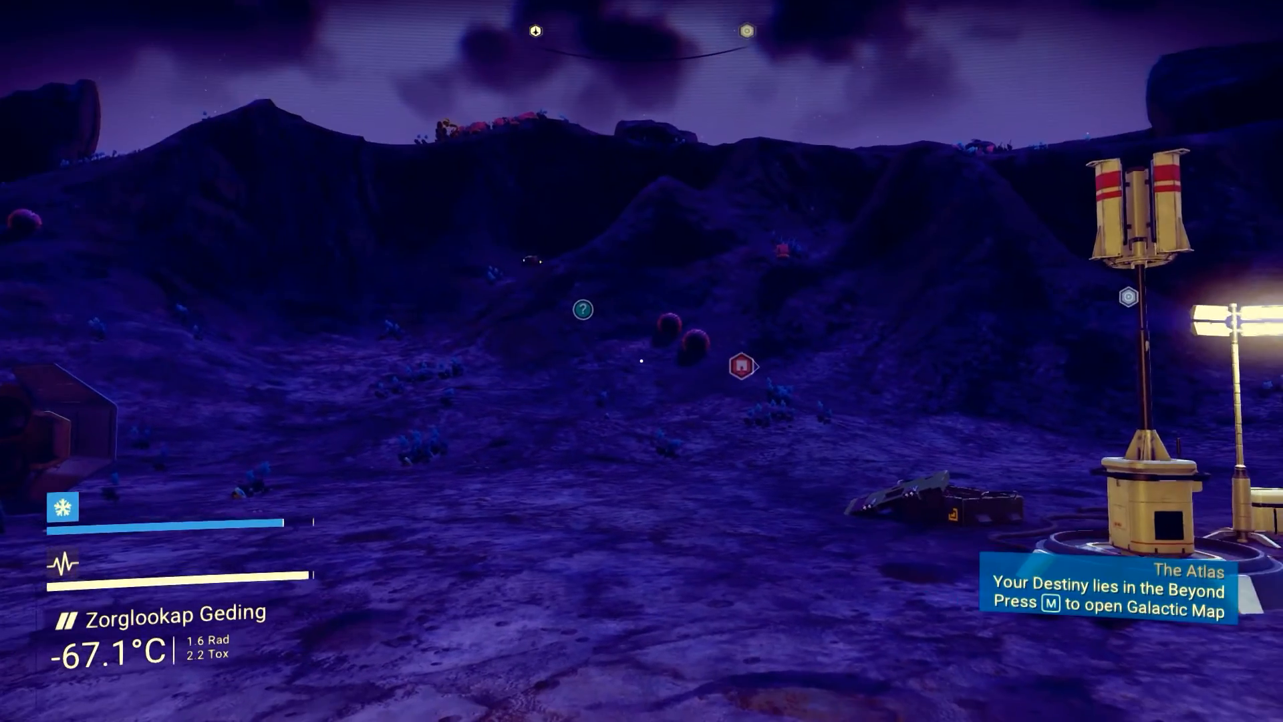
mouse_move(642, 361)
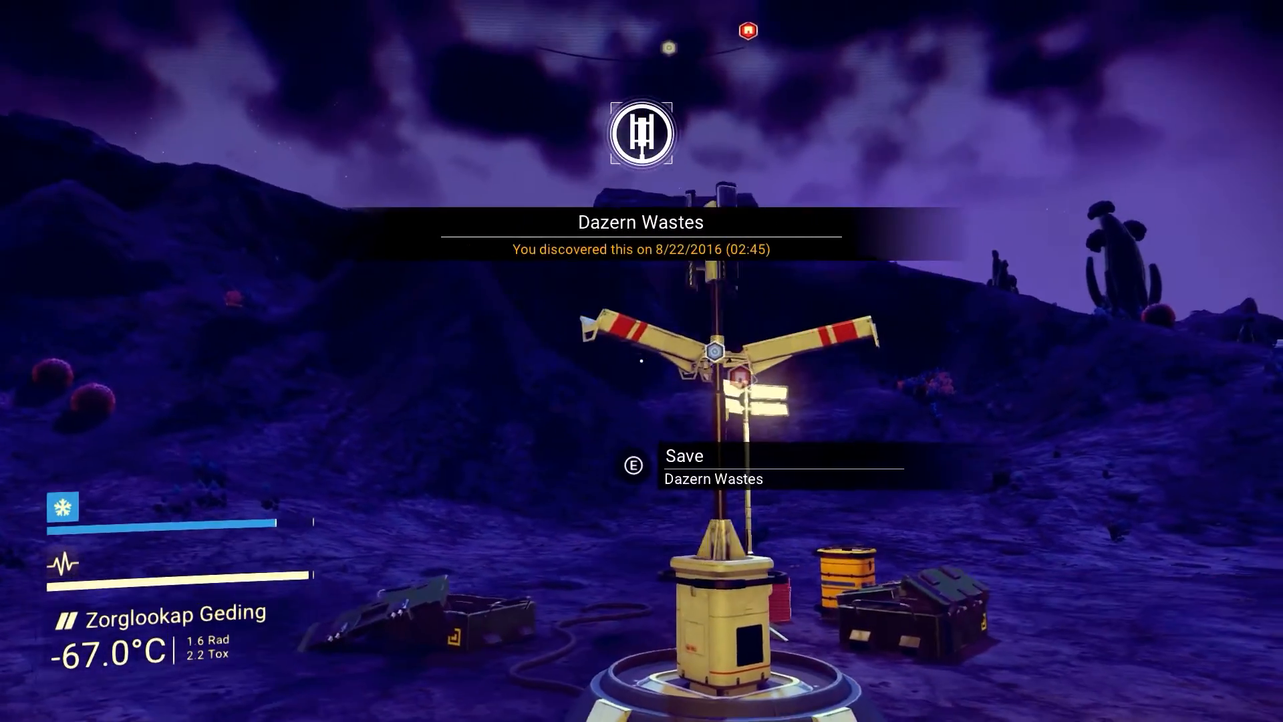
- Save the game at the Dazern Wastes beacon
key("e")
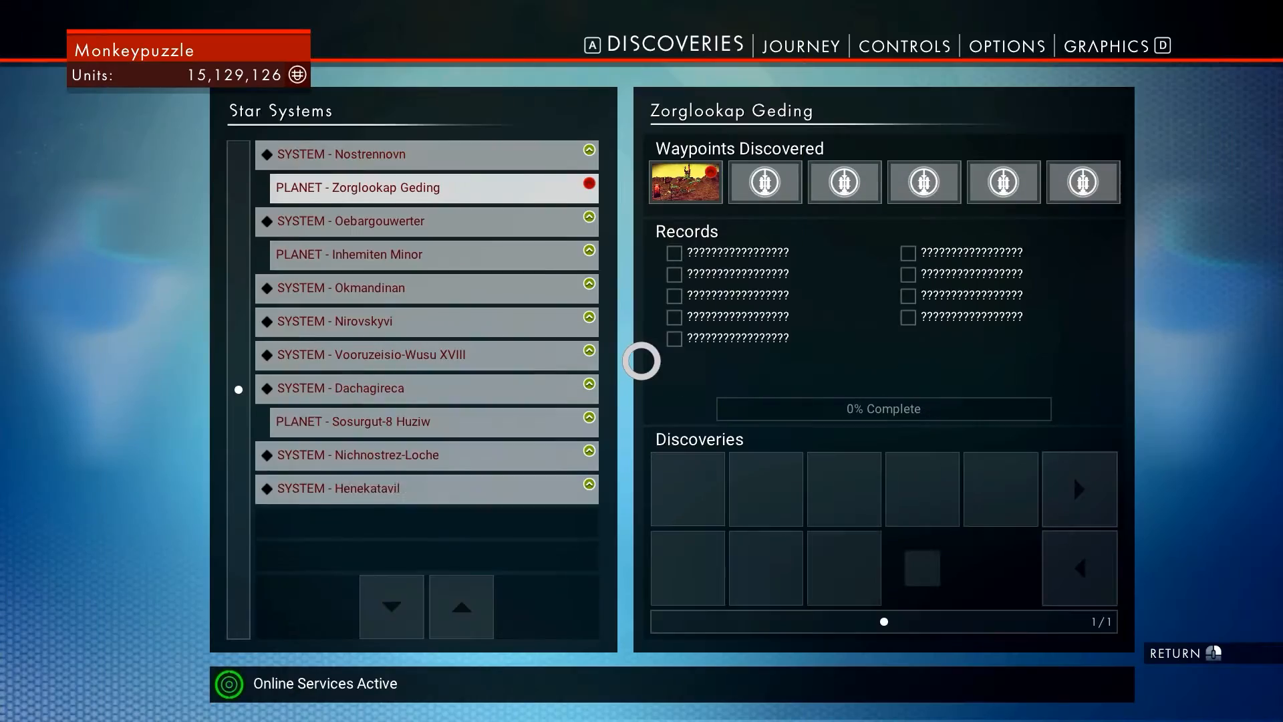
- Quit No Man's Sky to the desktop from the Options page and confirm
left_click(905, 46)
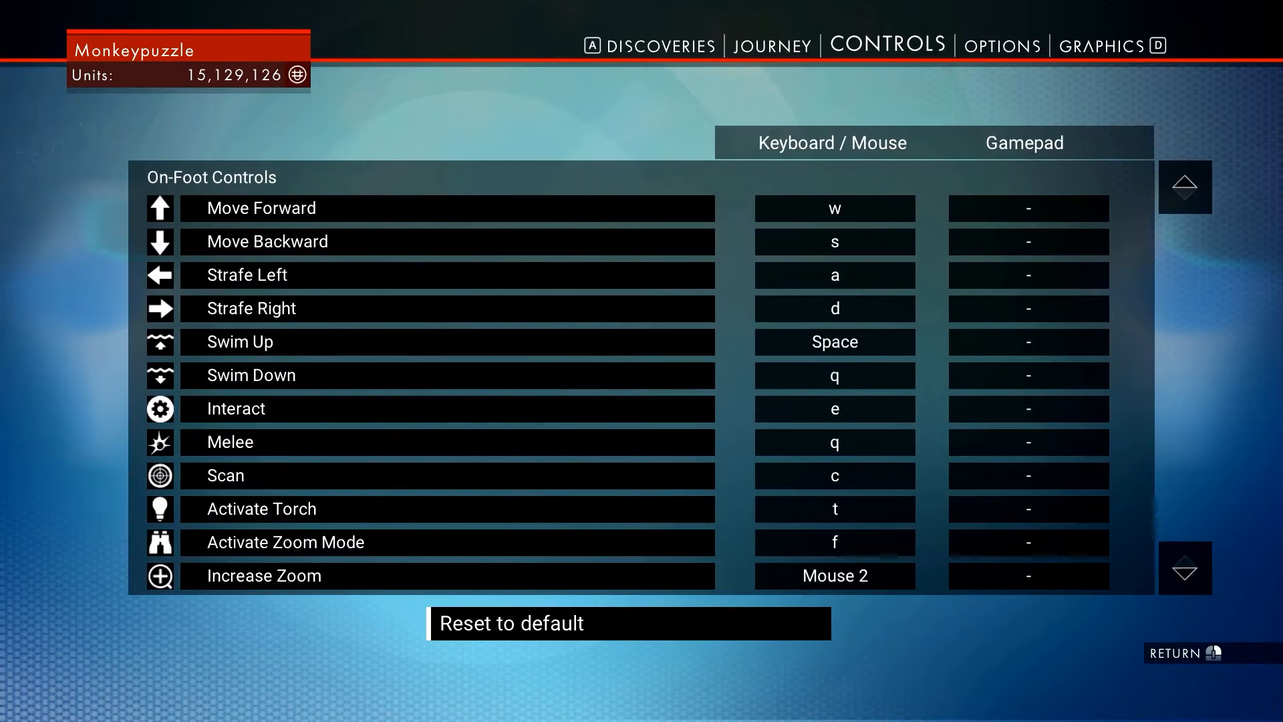
left_click(989, 46)
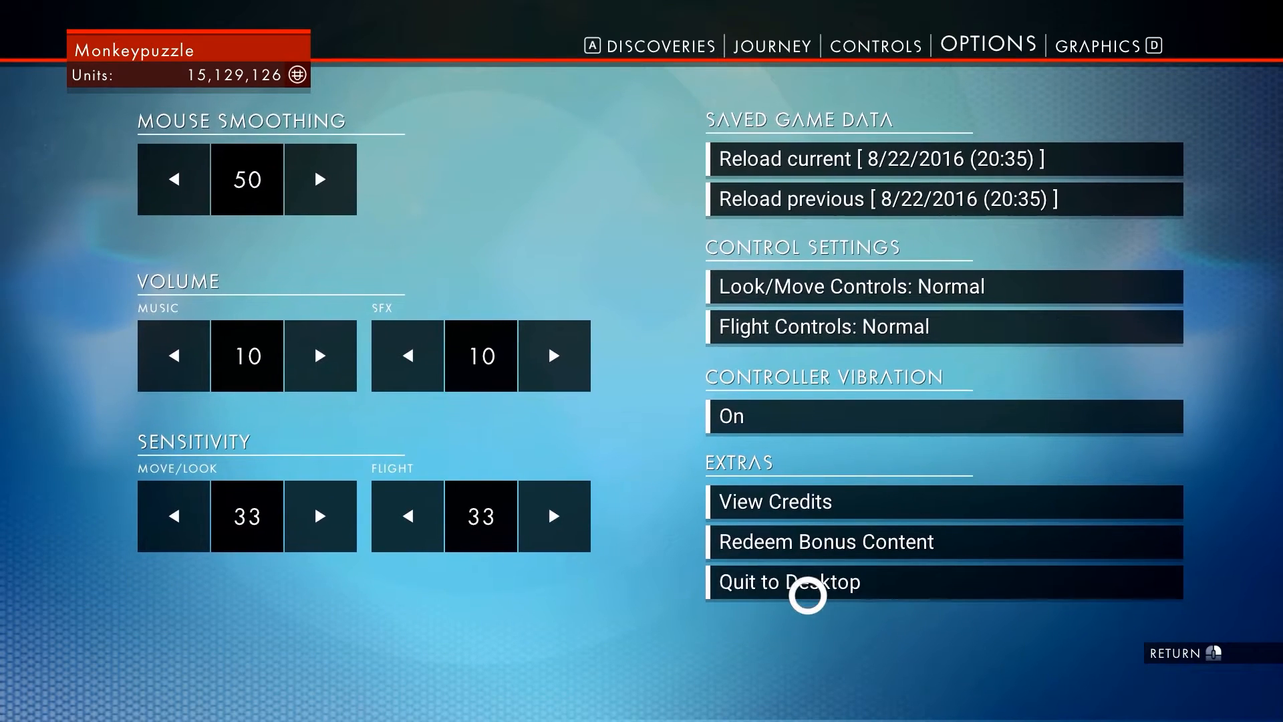
left_click(789, 581)
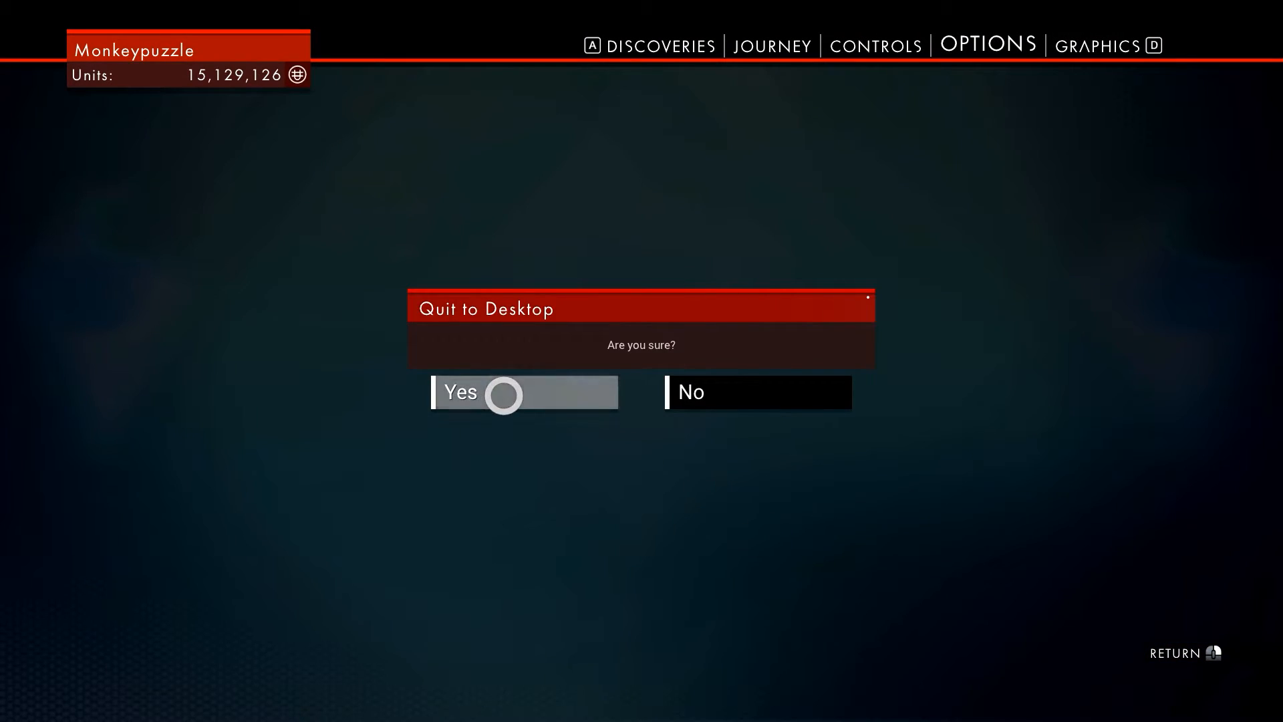
left_click(524, 391)
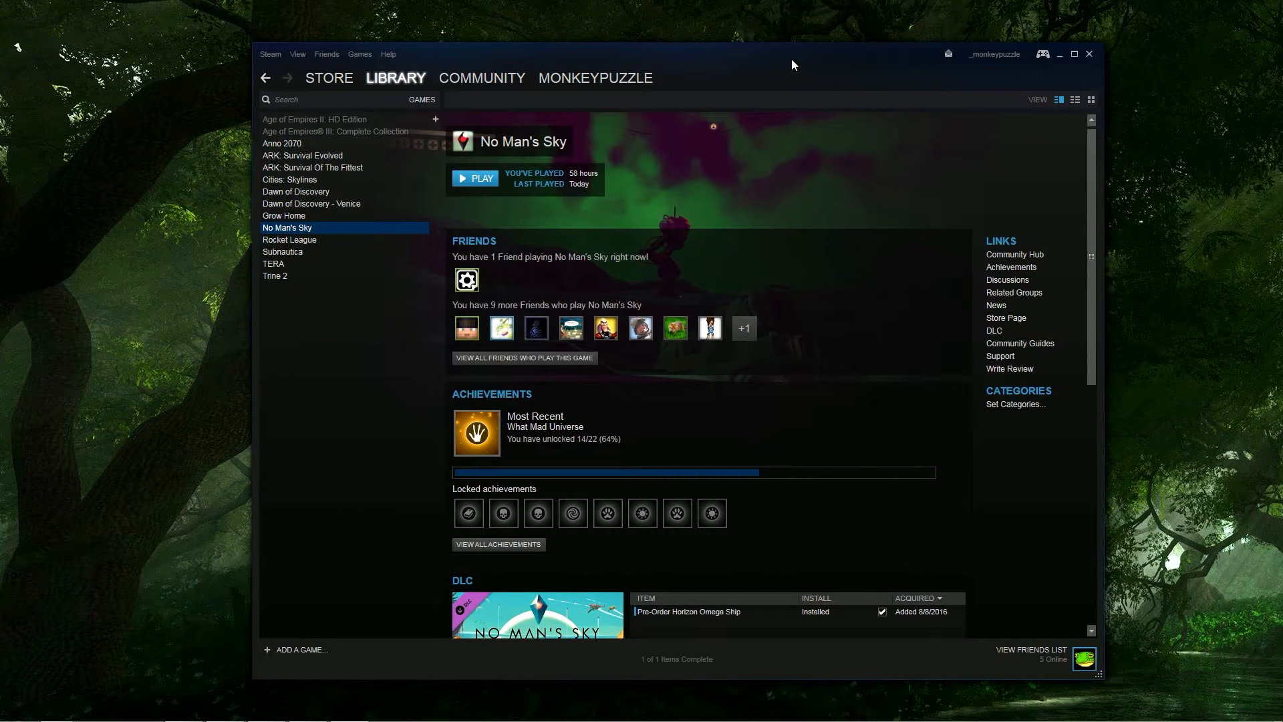
- Disable Steam Cloud synchronization for No Man's Sky in its Updates properties and close the dialog
right_click(286, 227)
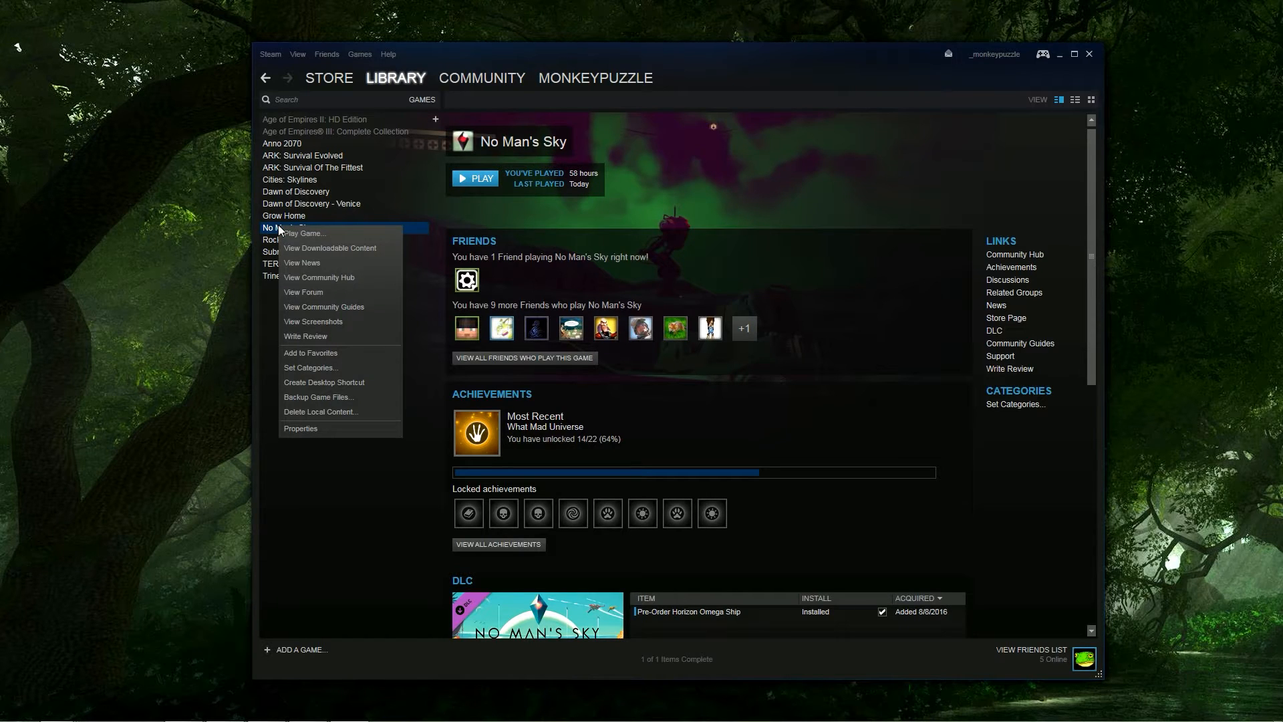
mouse_move(315, 438)
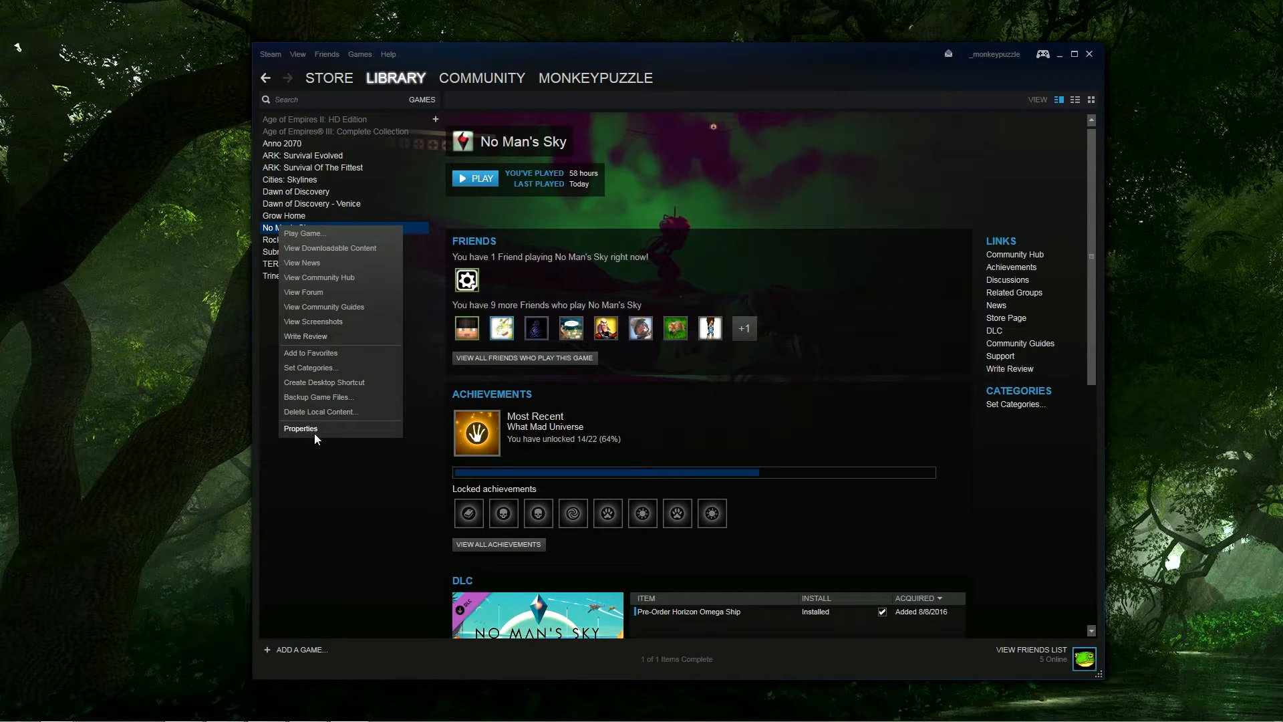
left_click(301, 428)
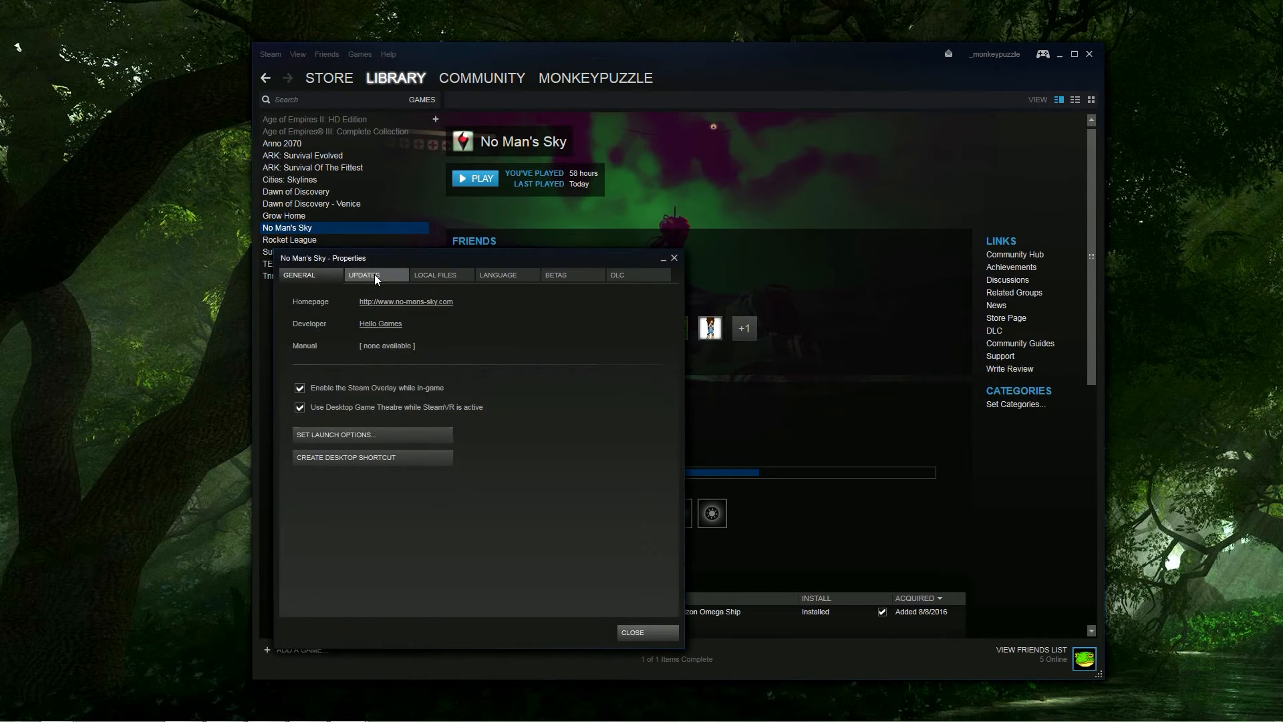
left_click(364, 275)
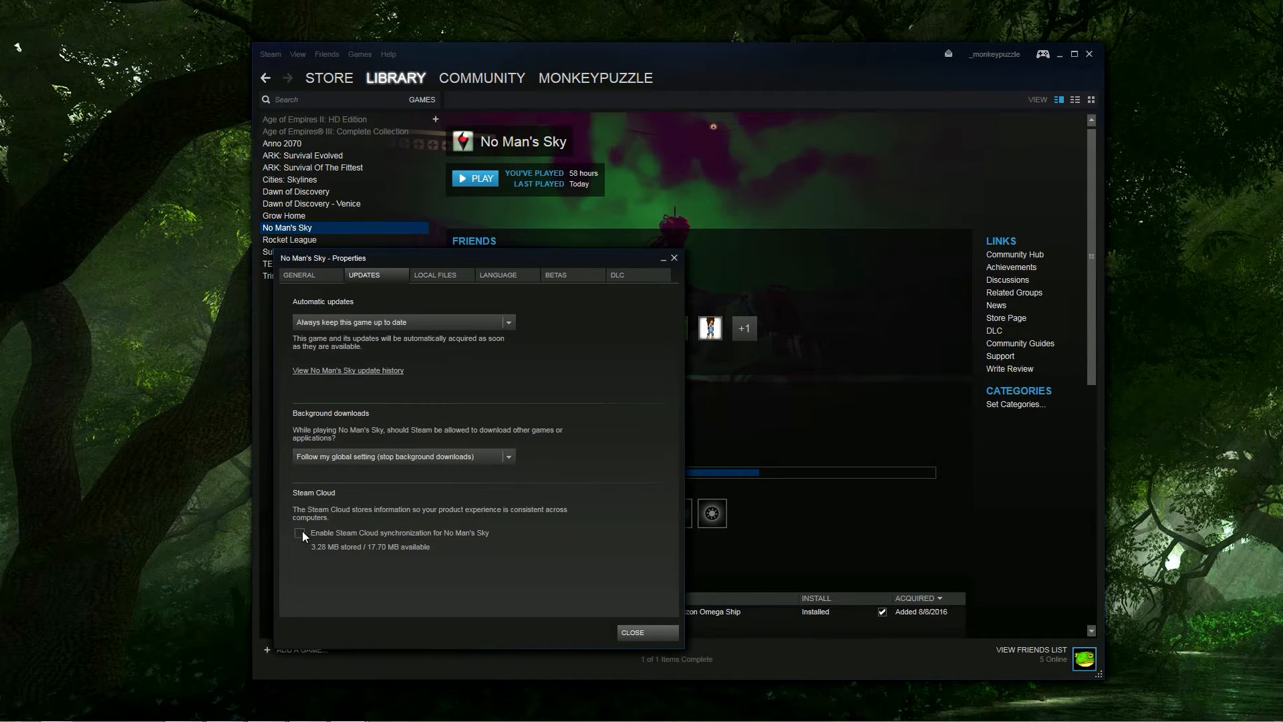
left_click(298, 535)
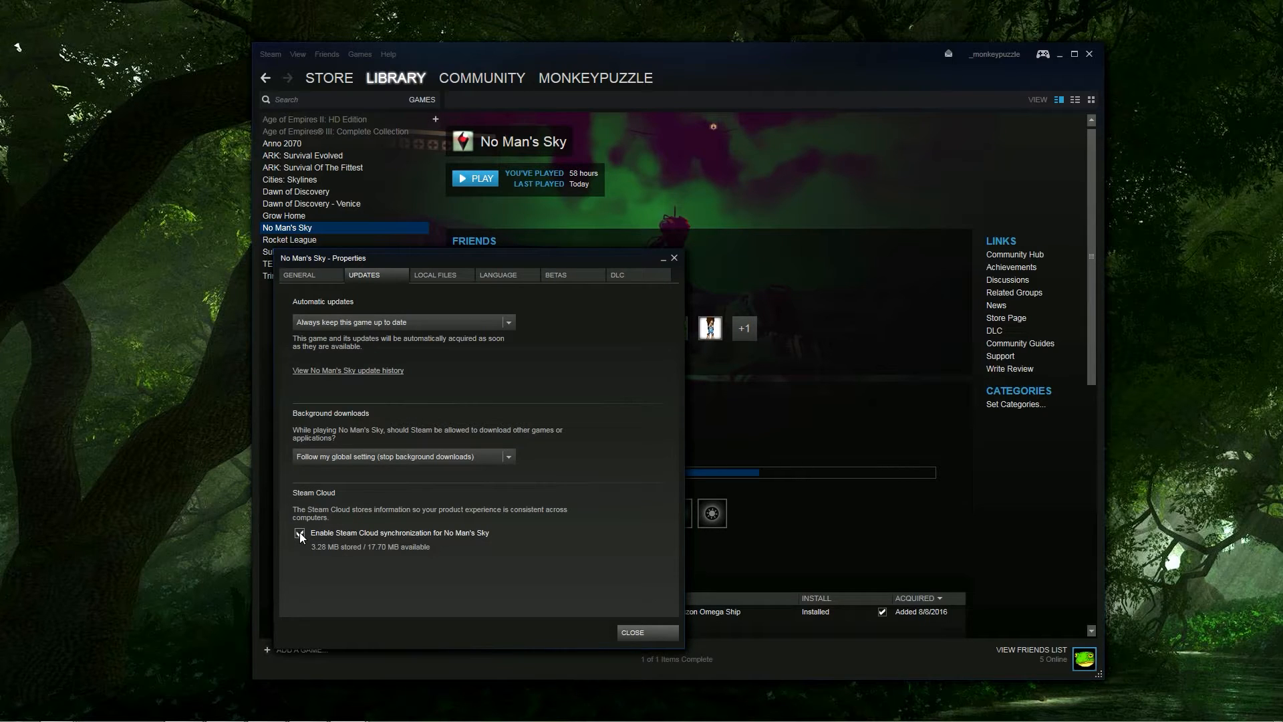
left_click(299, 533)
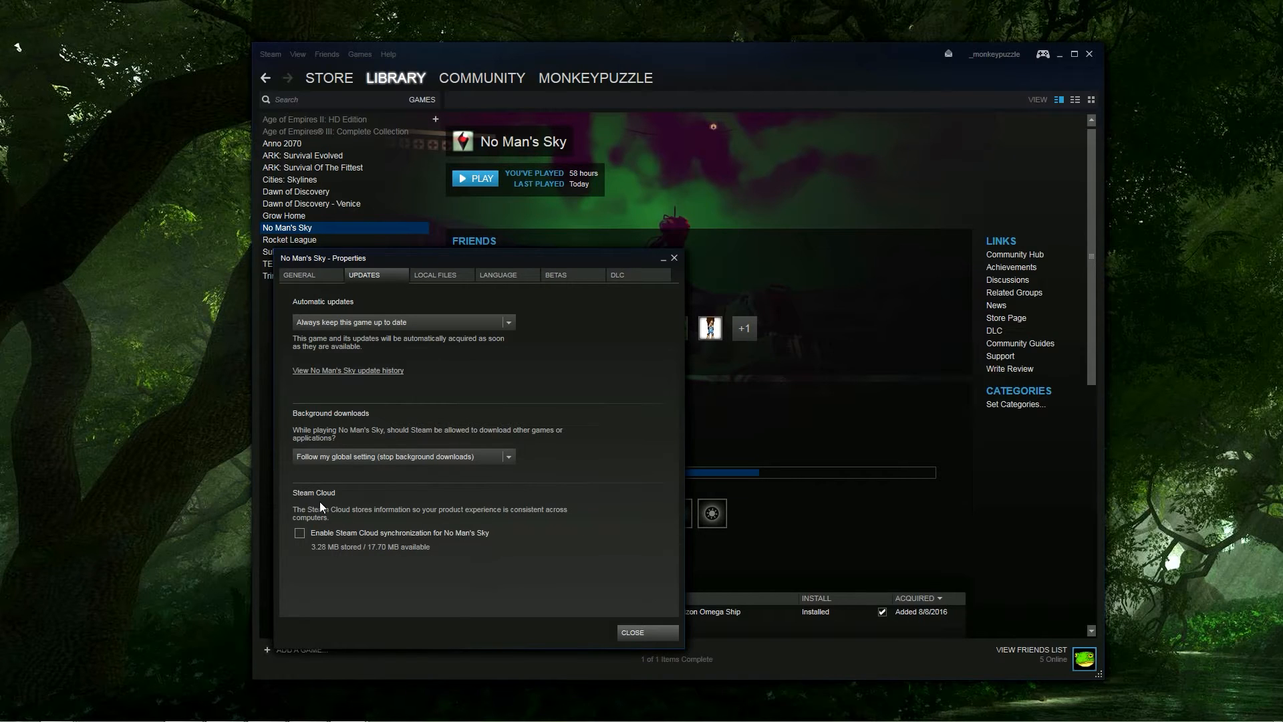
mouse_move(309, 535)
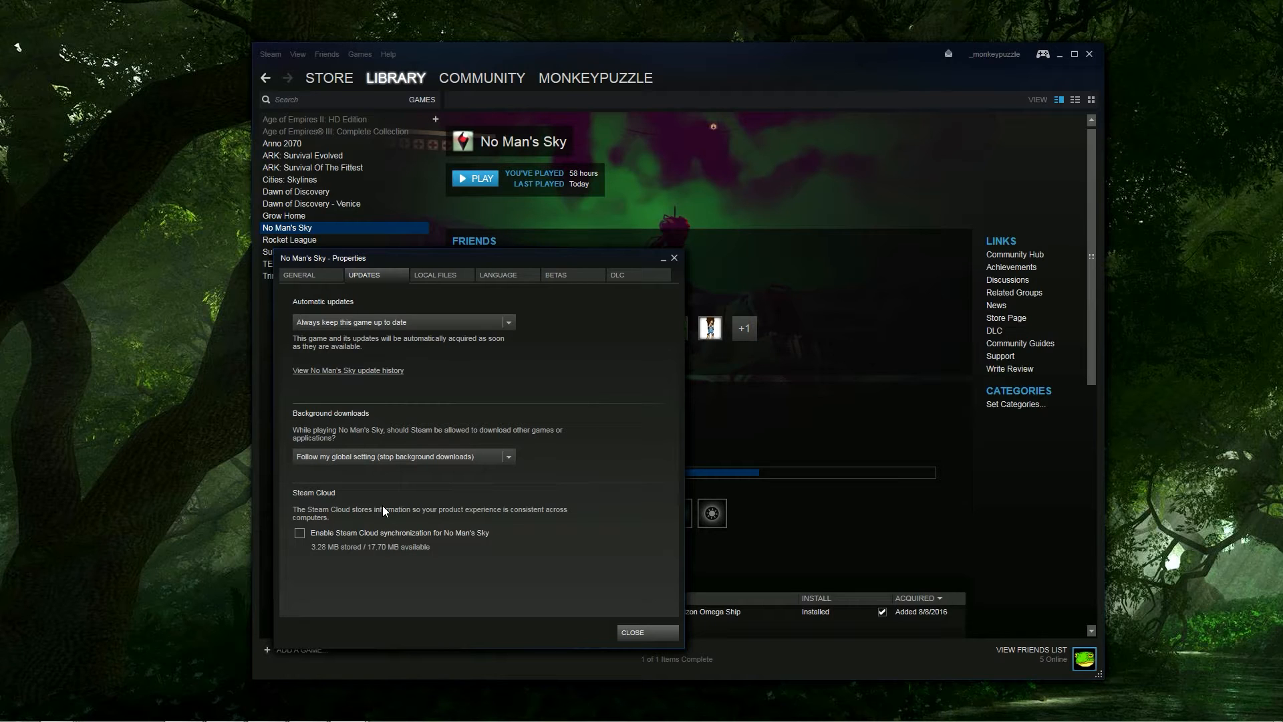
mouse_move(399, 524)
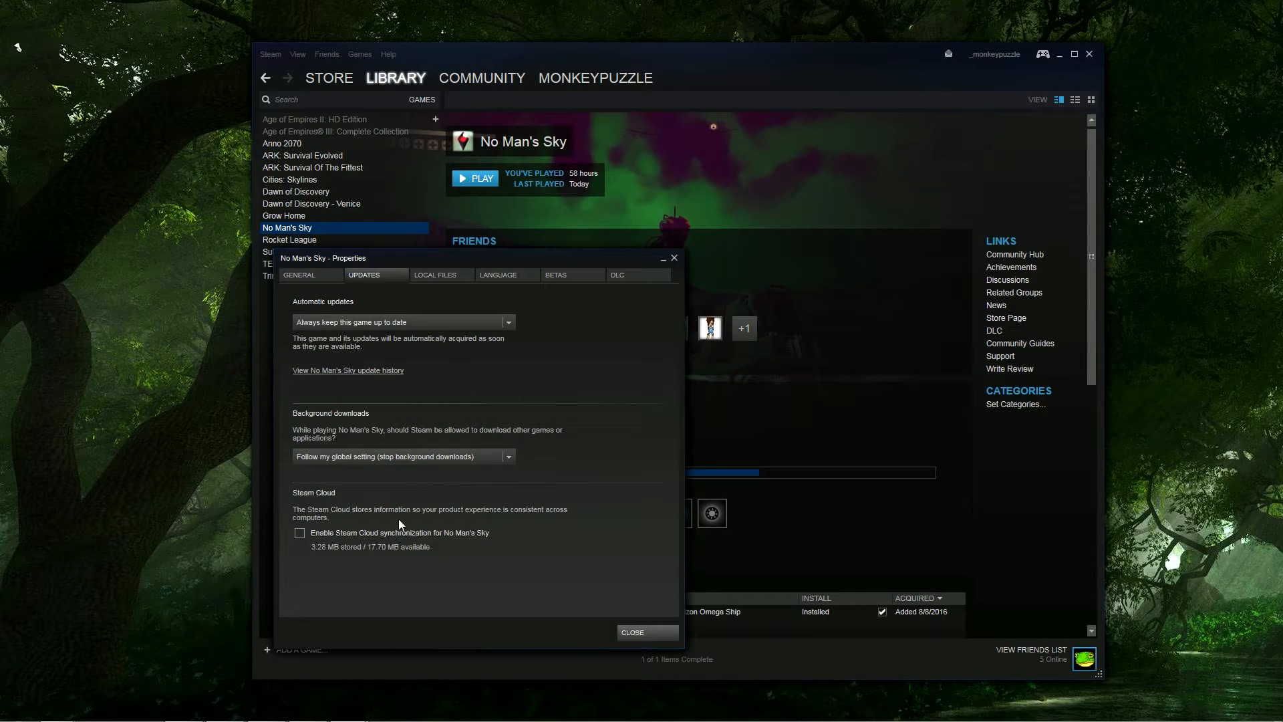
mouse_move(436, 551)
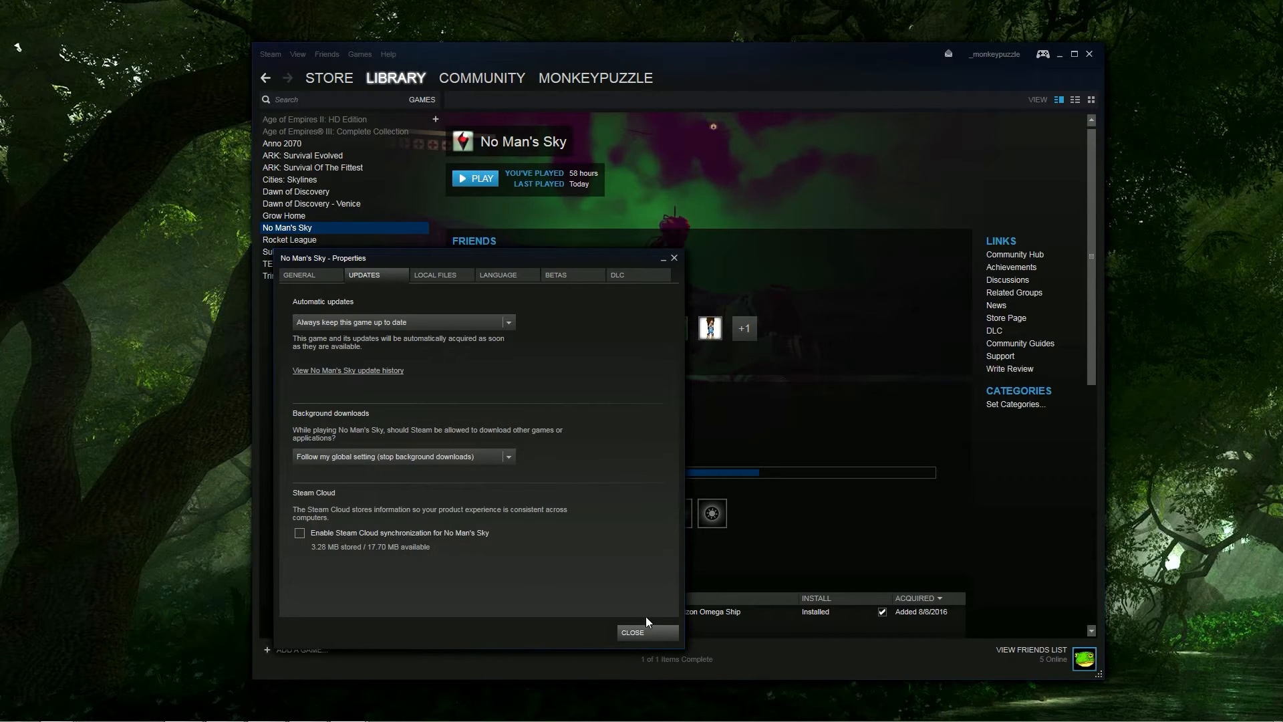
left_click(631, 633)
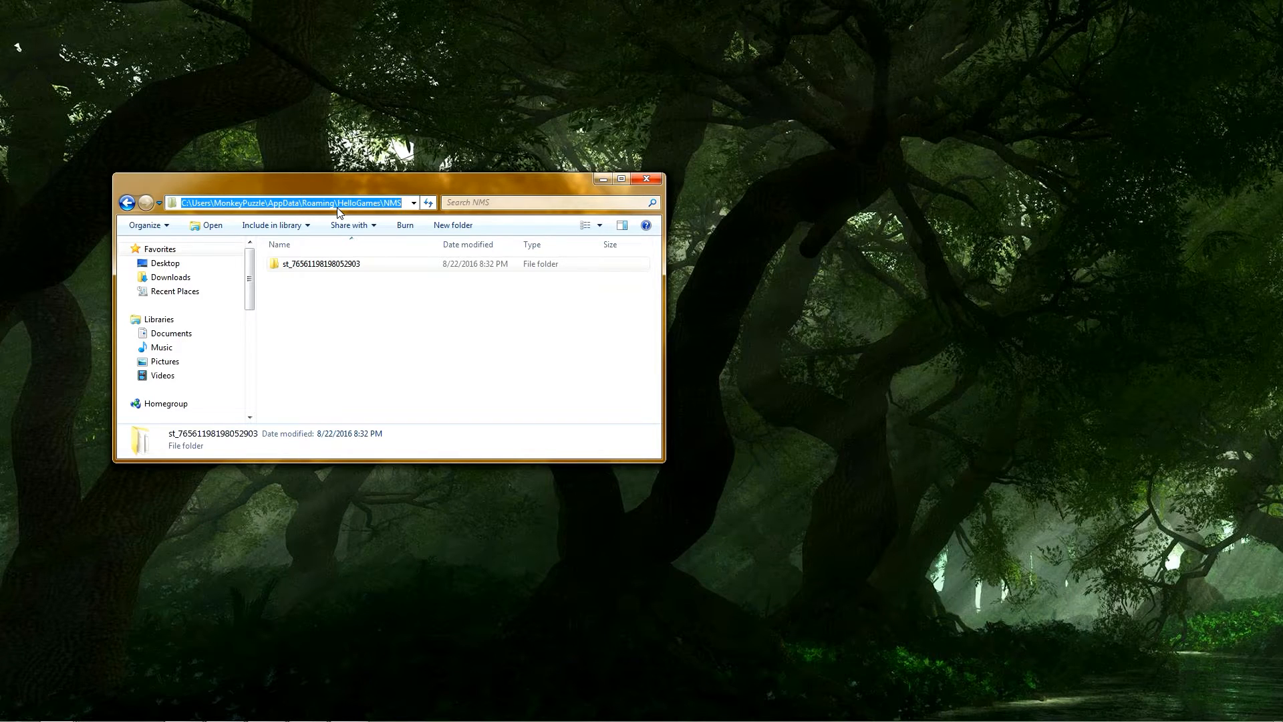
- Select the NMS folder's location text under AppData\Roaming\HelloGames
left_click(11, 708)
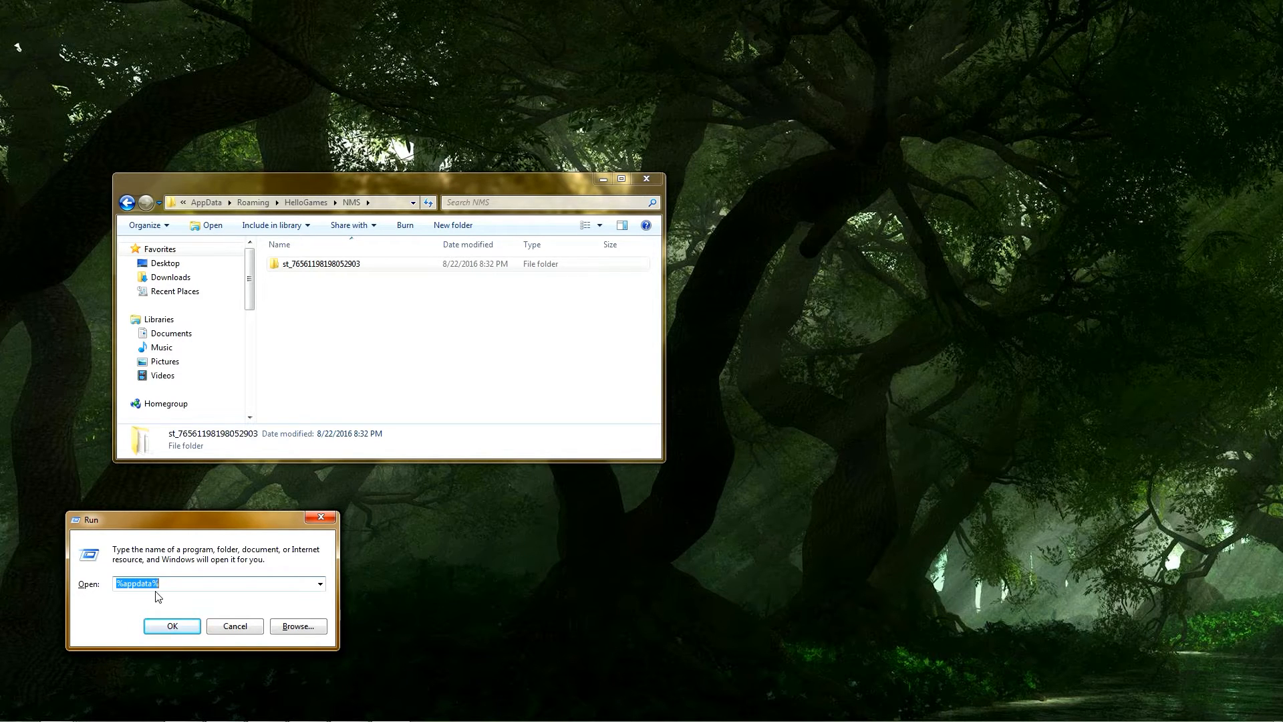
- Open Roaming AppData via %appdata%, close the old NMS window, and enter the HelloGames folder
left_click(172, 625)
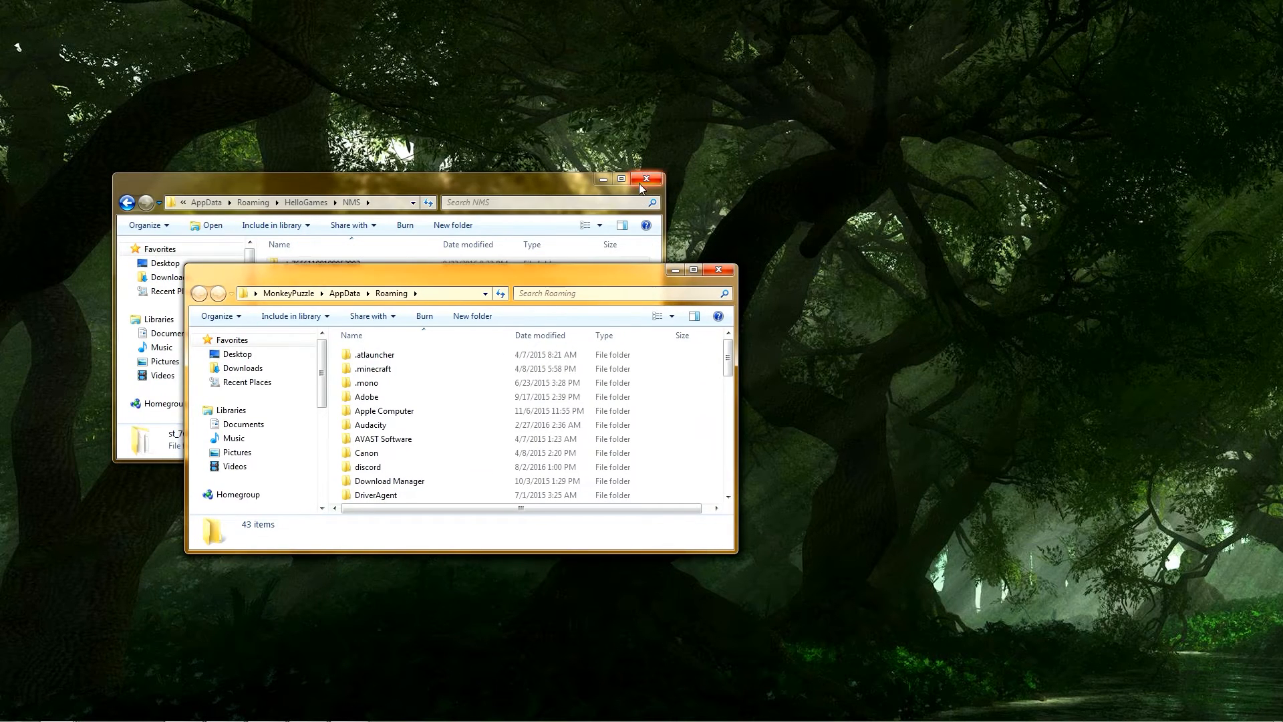
left_click(647, 177)
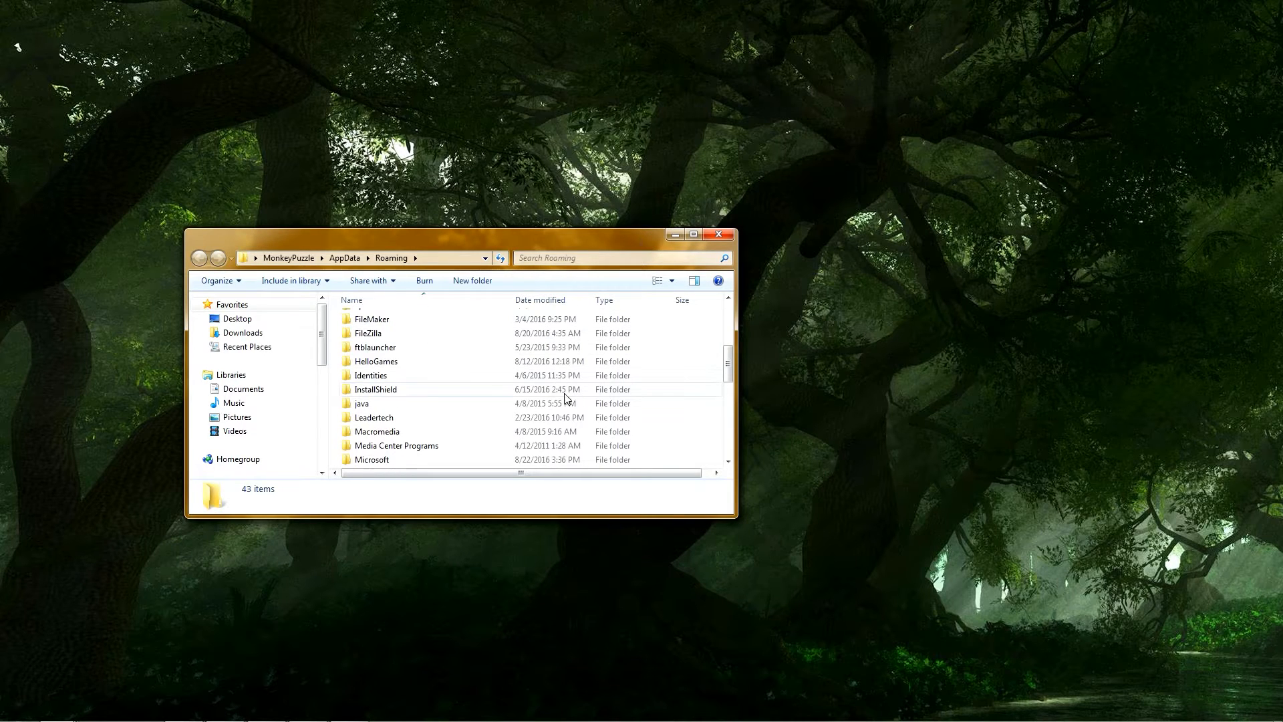
scroll("up", 3)
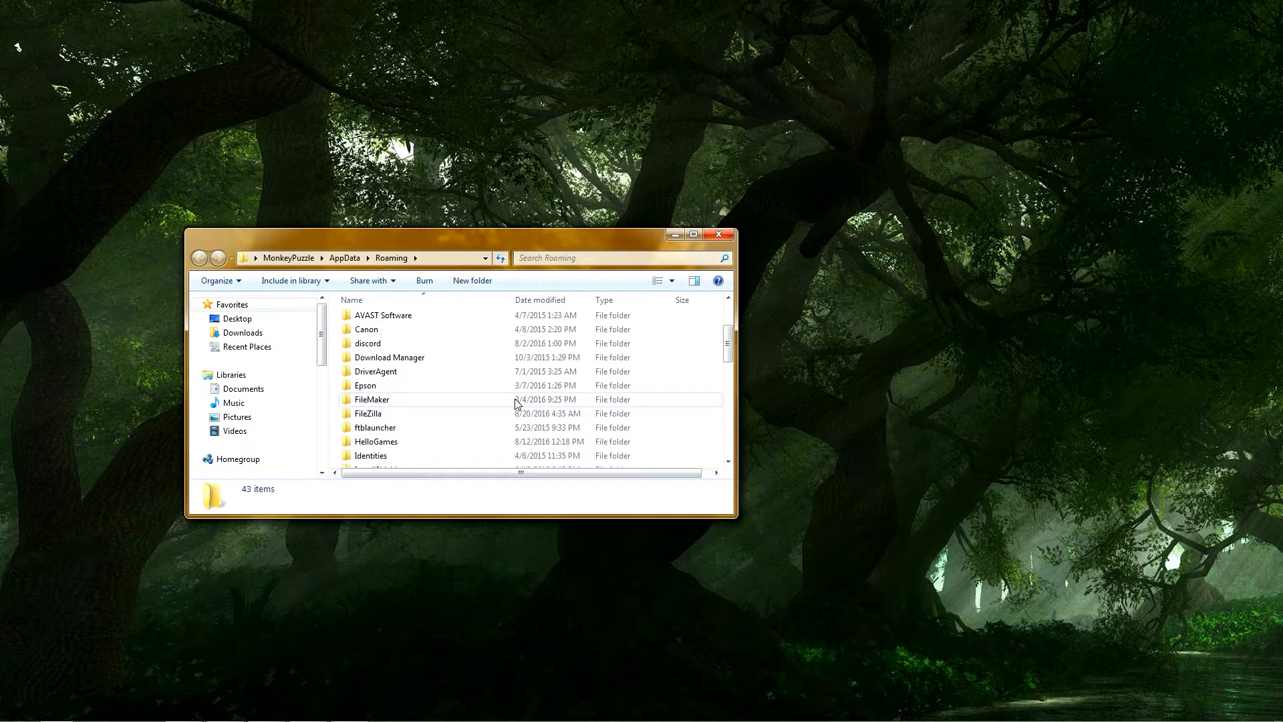
scroll("down", 3)
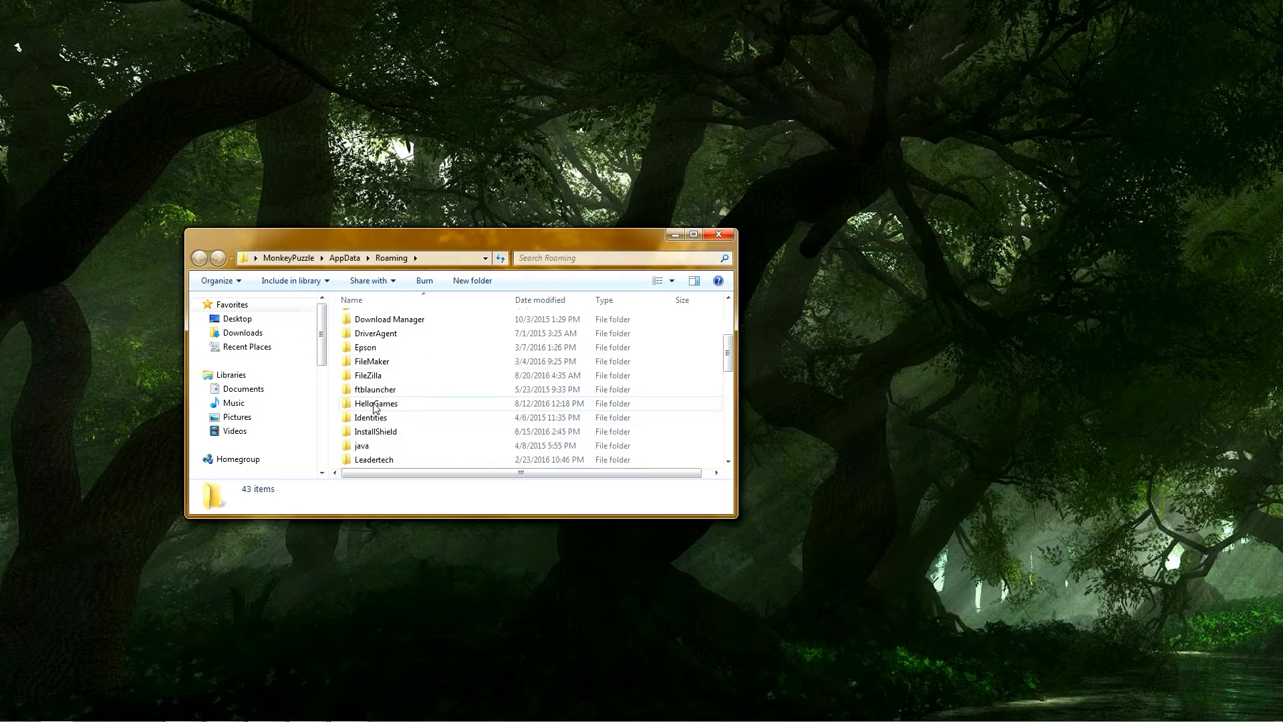
double_click(377, 403)
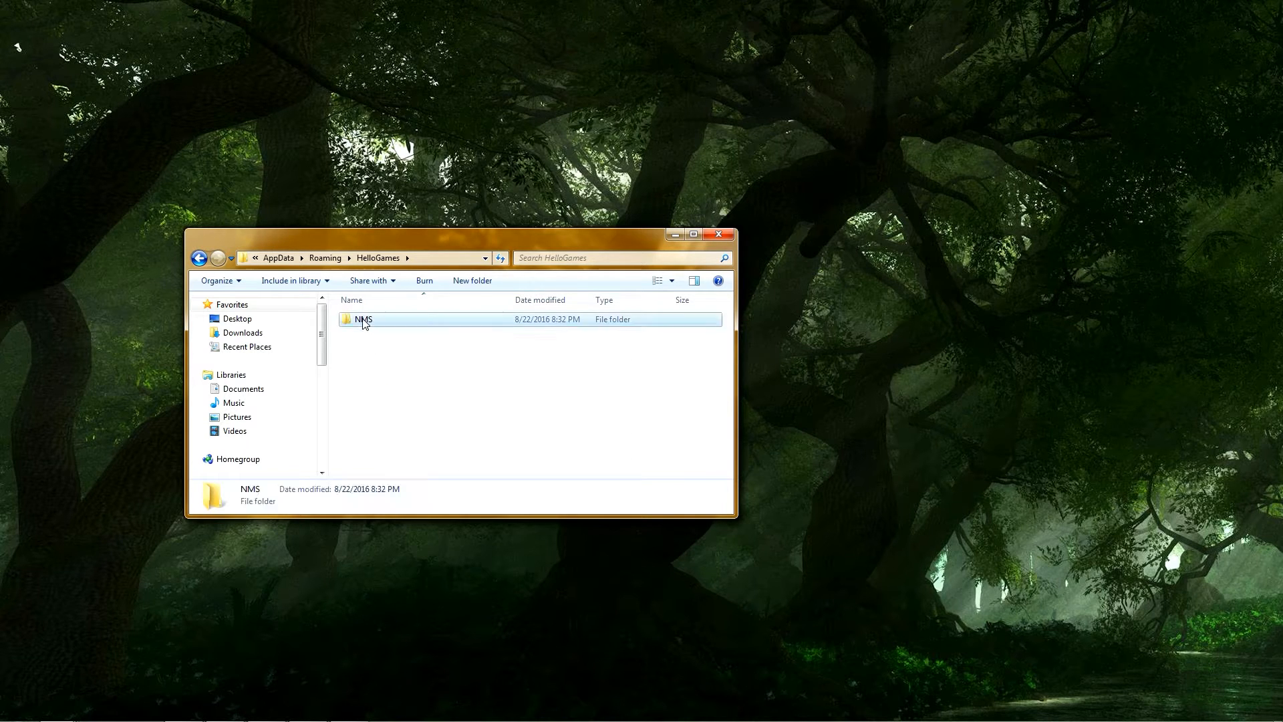
- Open the NMS save folder and show the No Man's Sky backup folder with Free Play 1 and Stream Save
double_click(364, 319)
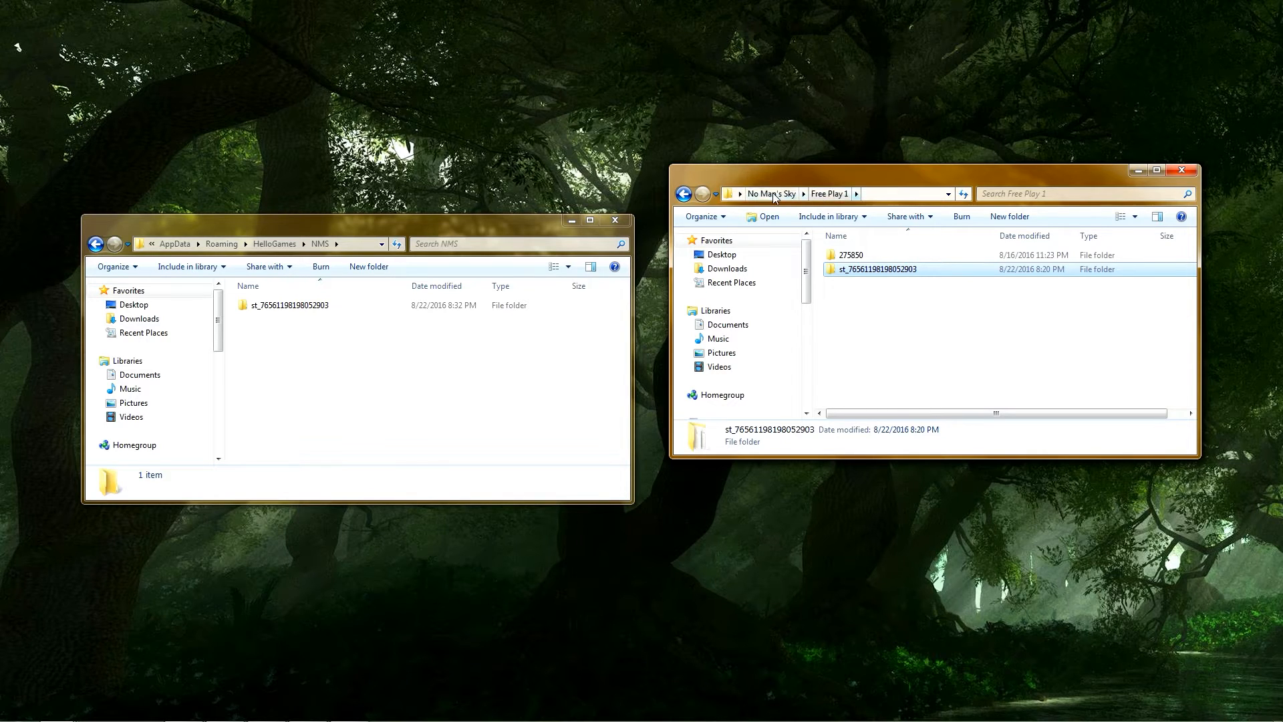
left_click(770, 193)
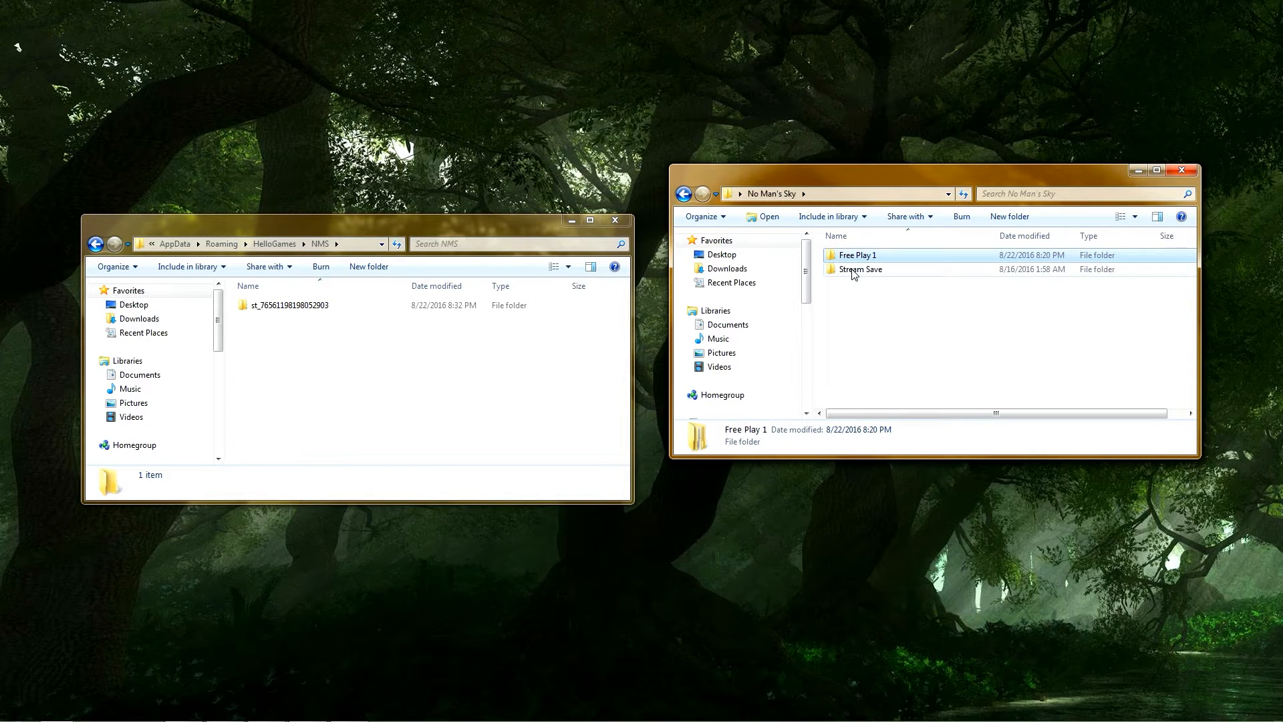
mouse_move(860, 268)
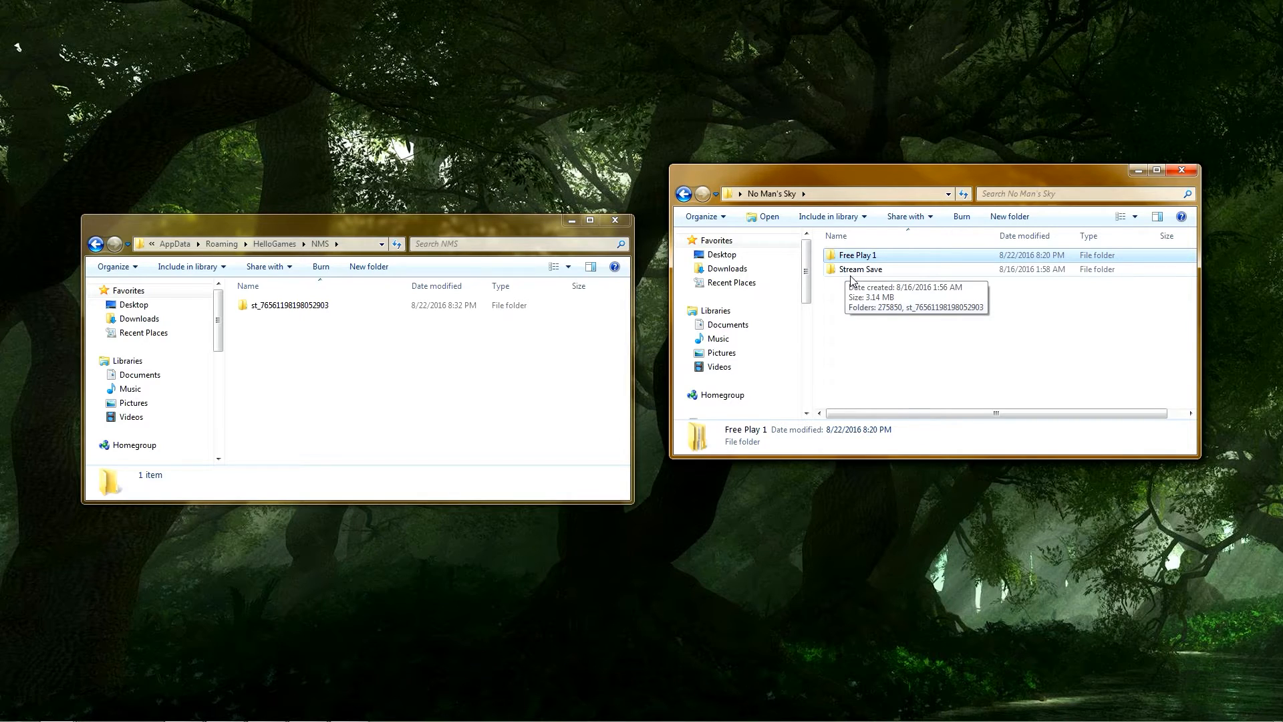
left_click(863, 269)
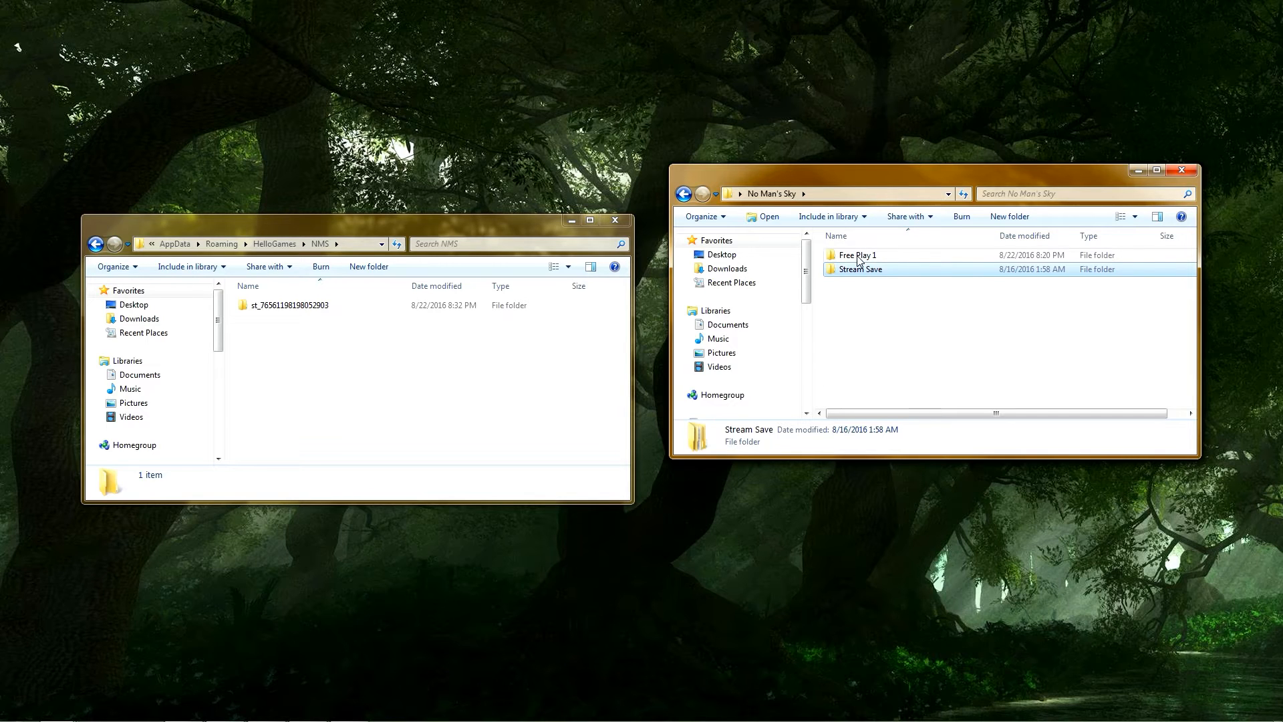
left_click(859, 254)
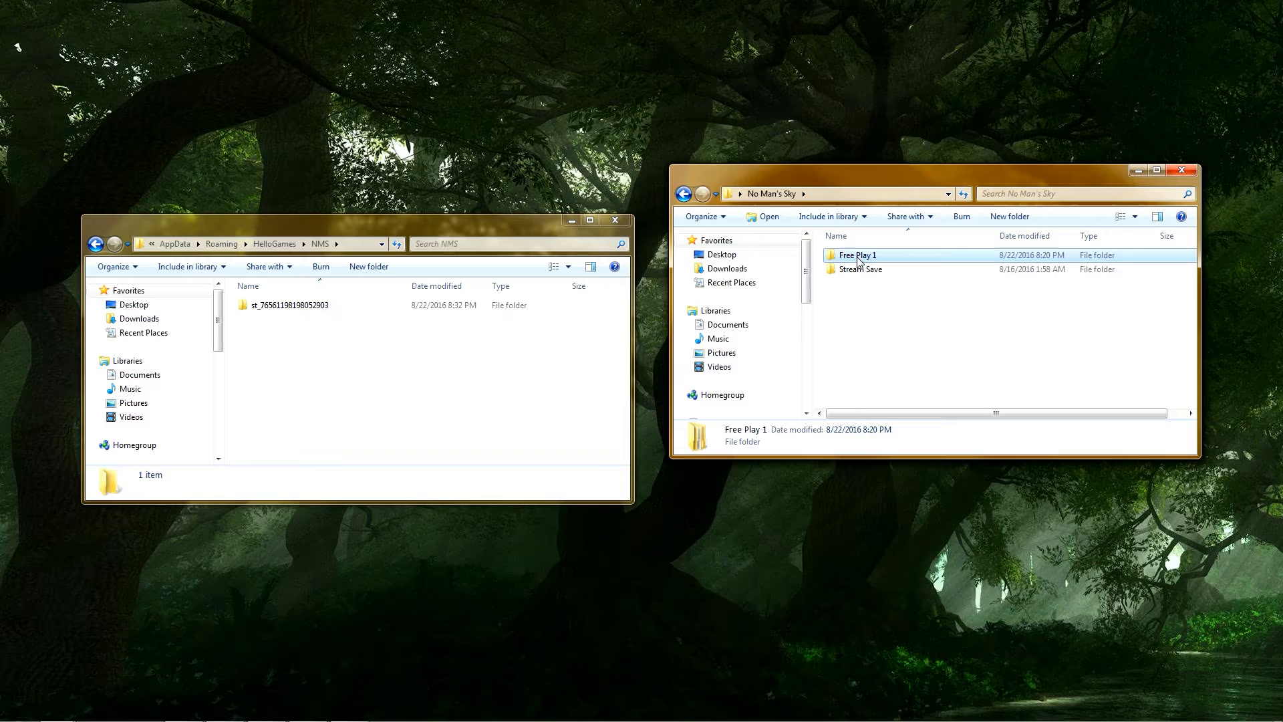
mouse_move(858, 254)
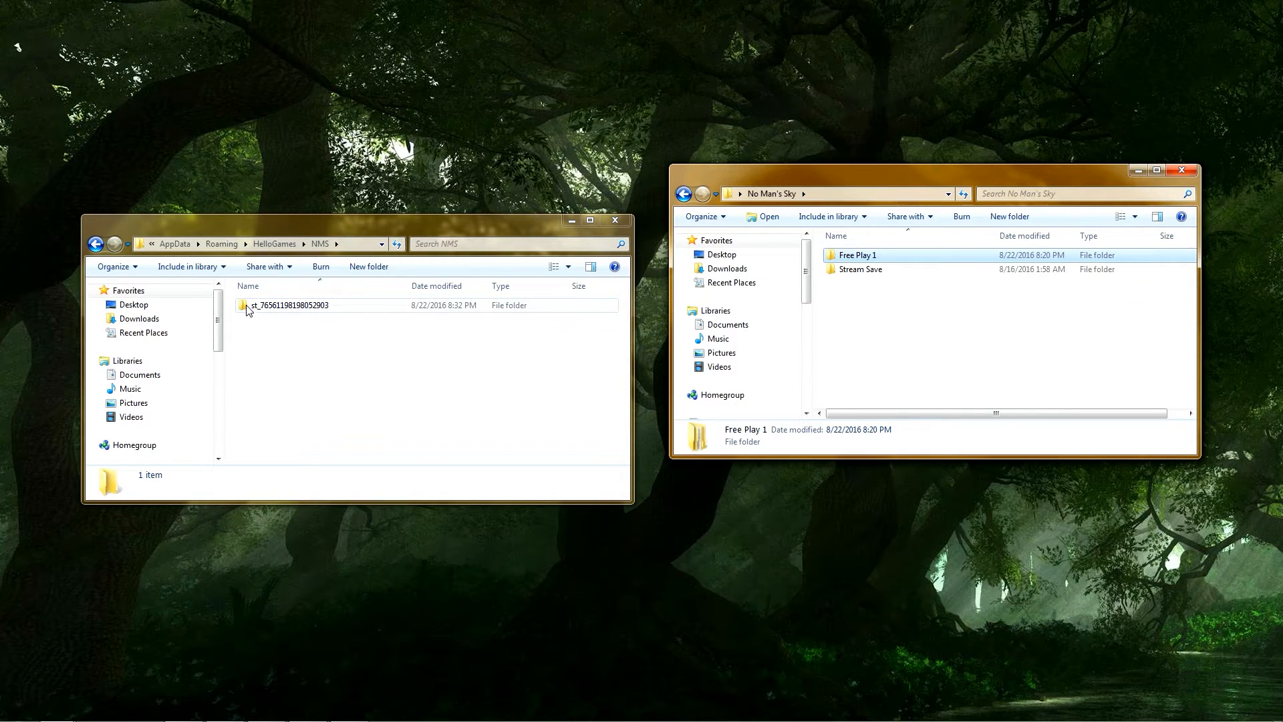
- Delete the old save from NMS and copy in the save folder from the Stream Save backup
key("Delete")
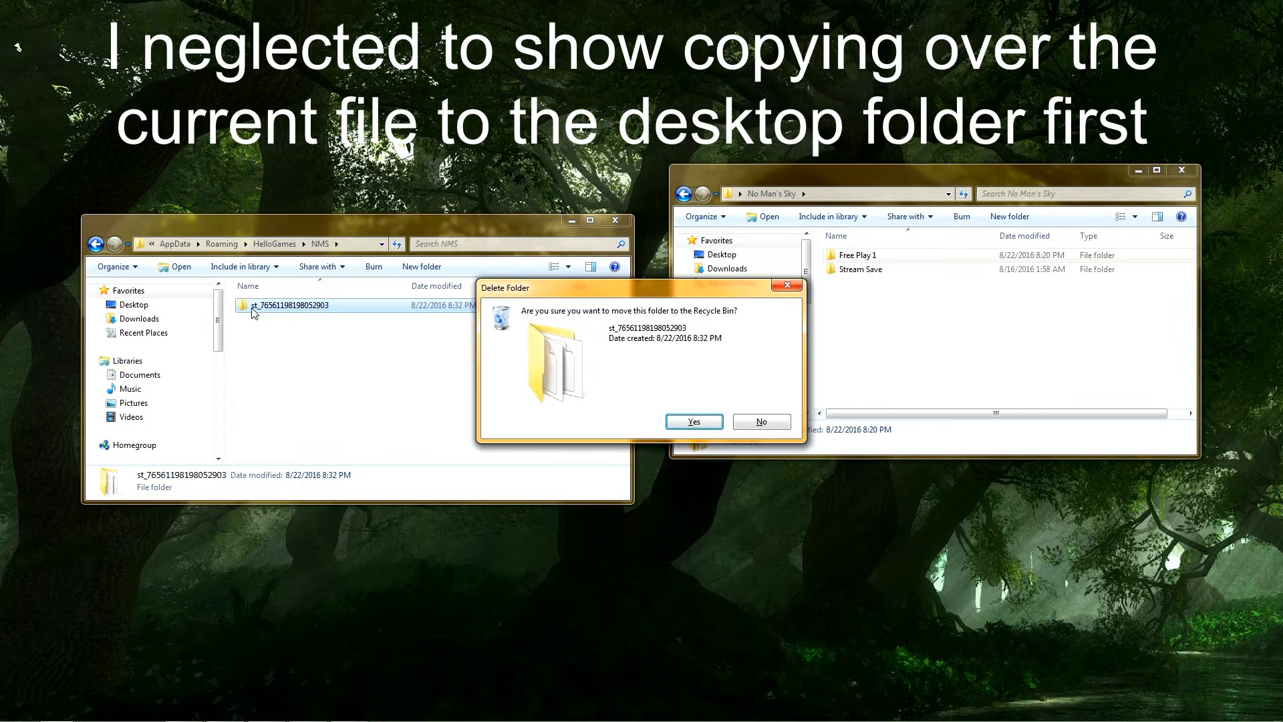
left_click(694, 421)
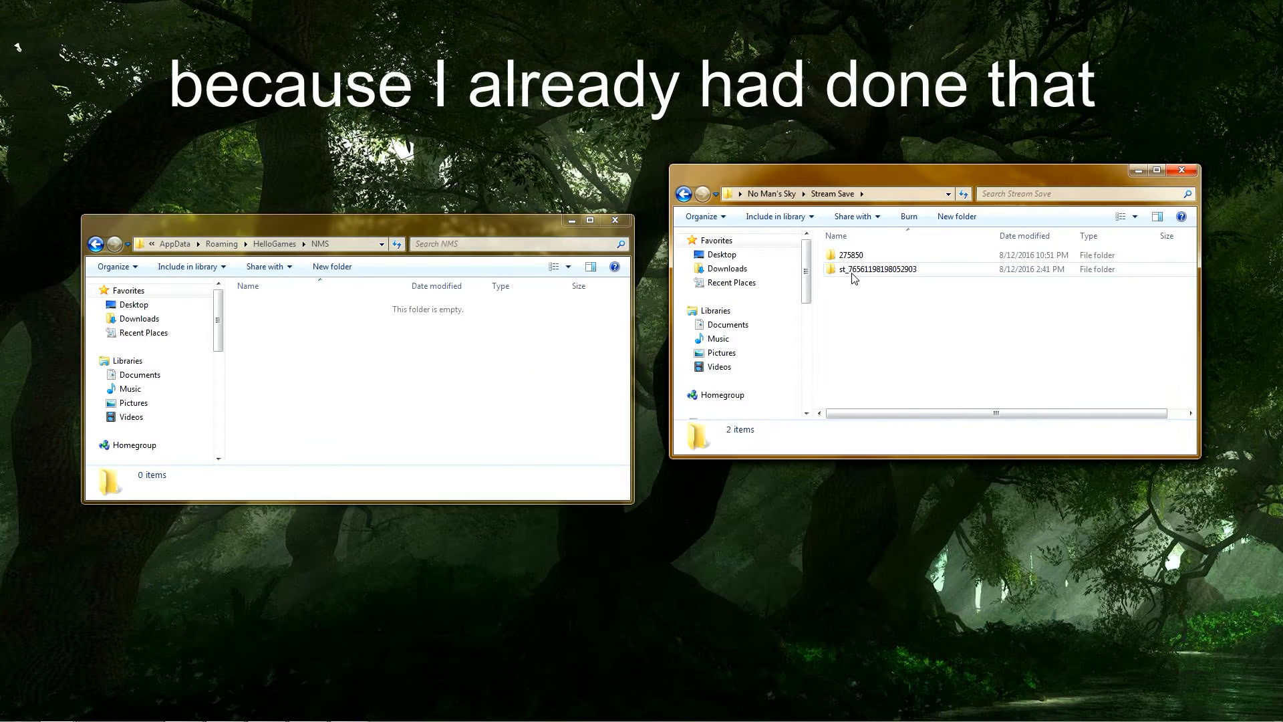
left_click(875, 269)
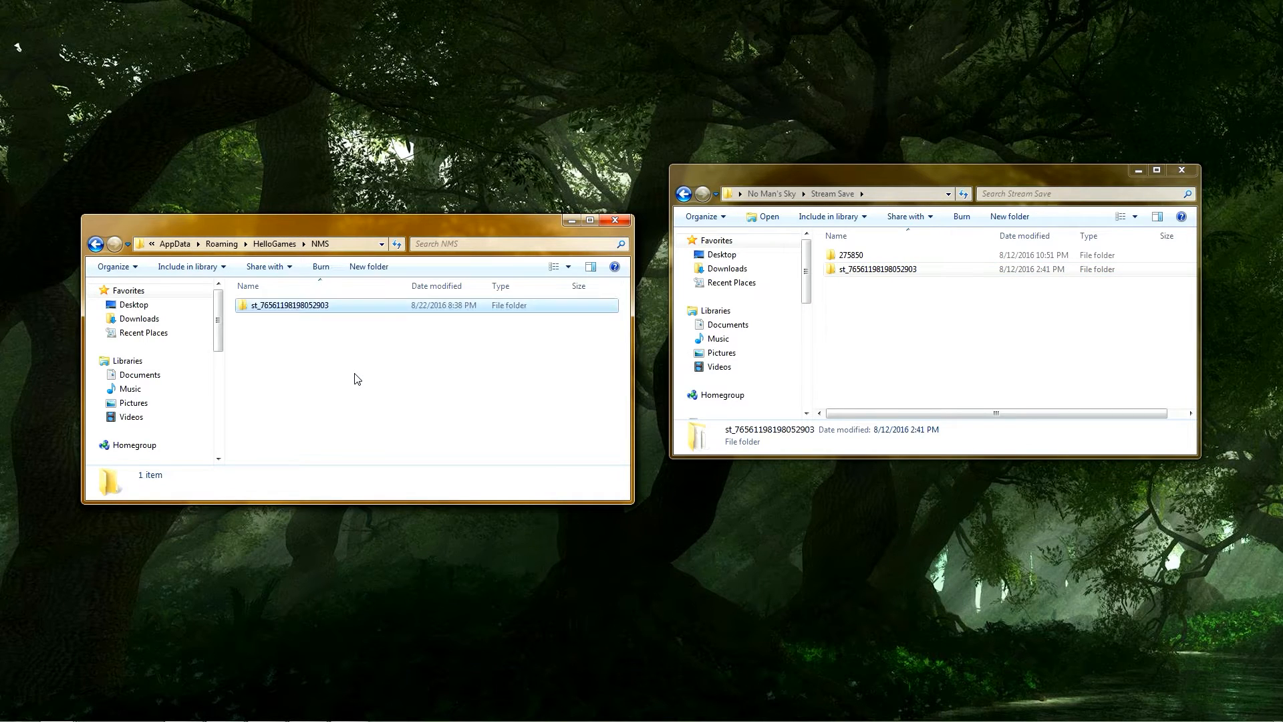
left_click(875, 269)
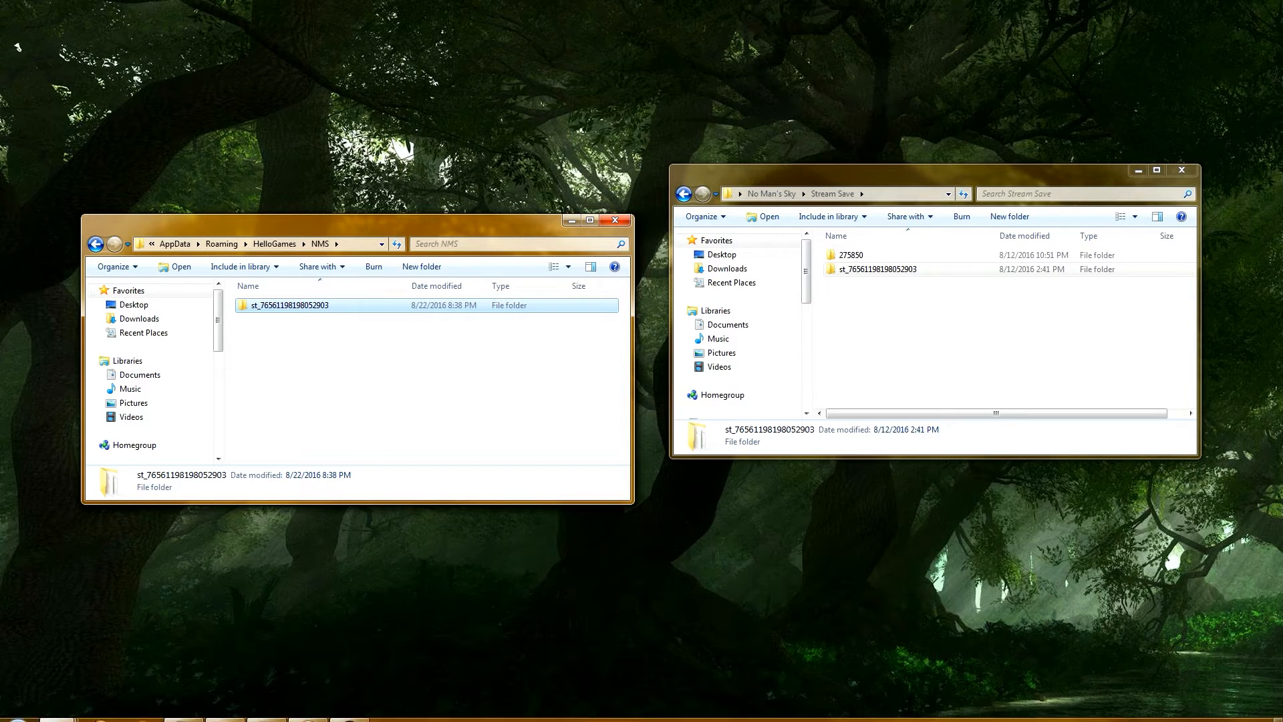
- Launch No Man's Sky from the Start menu on the restored save, then quit back to the desktop
left_click(12, 708)
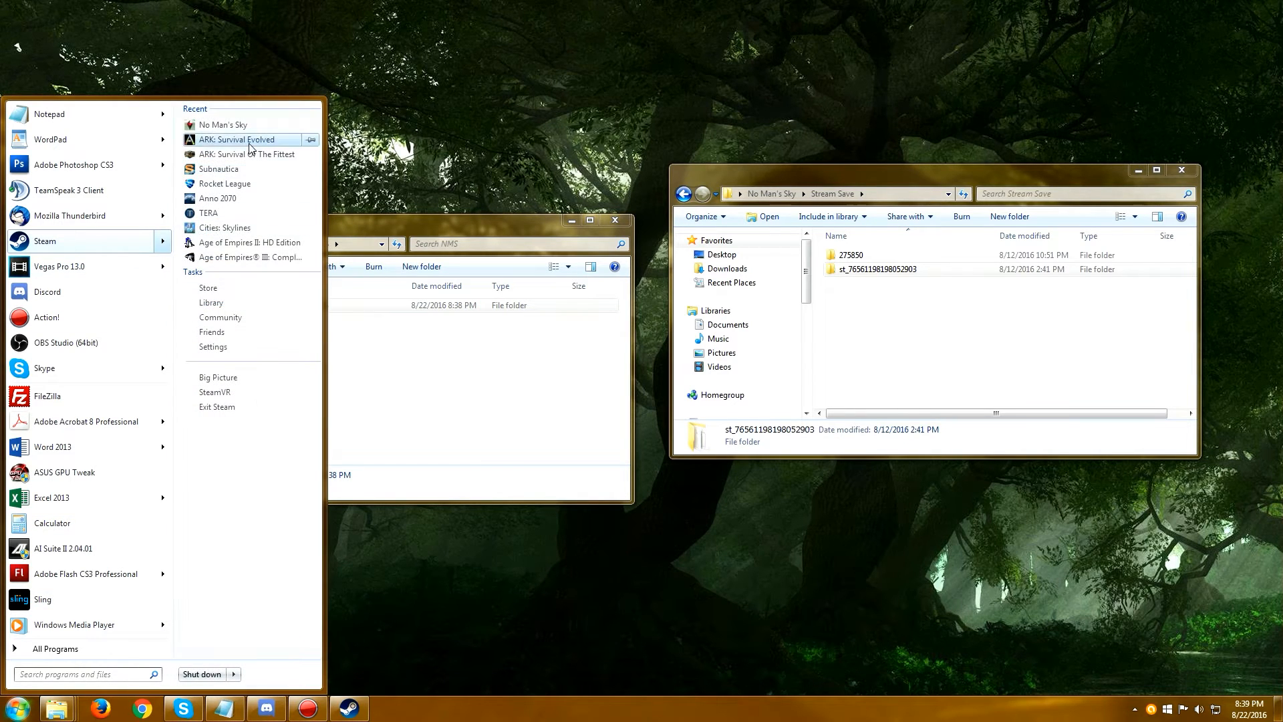
left_click(552, 619)
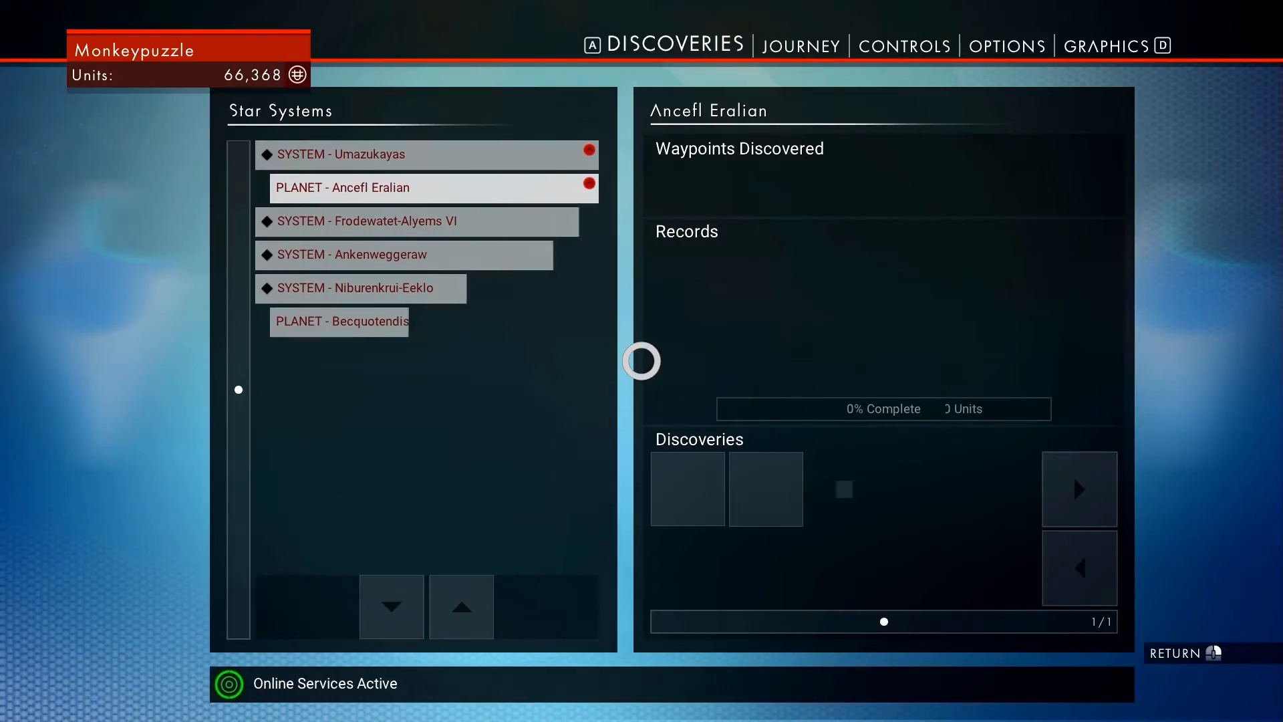
left_click(989, 46)
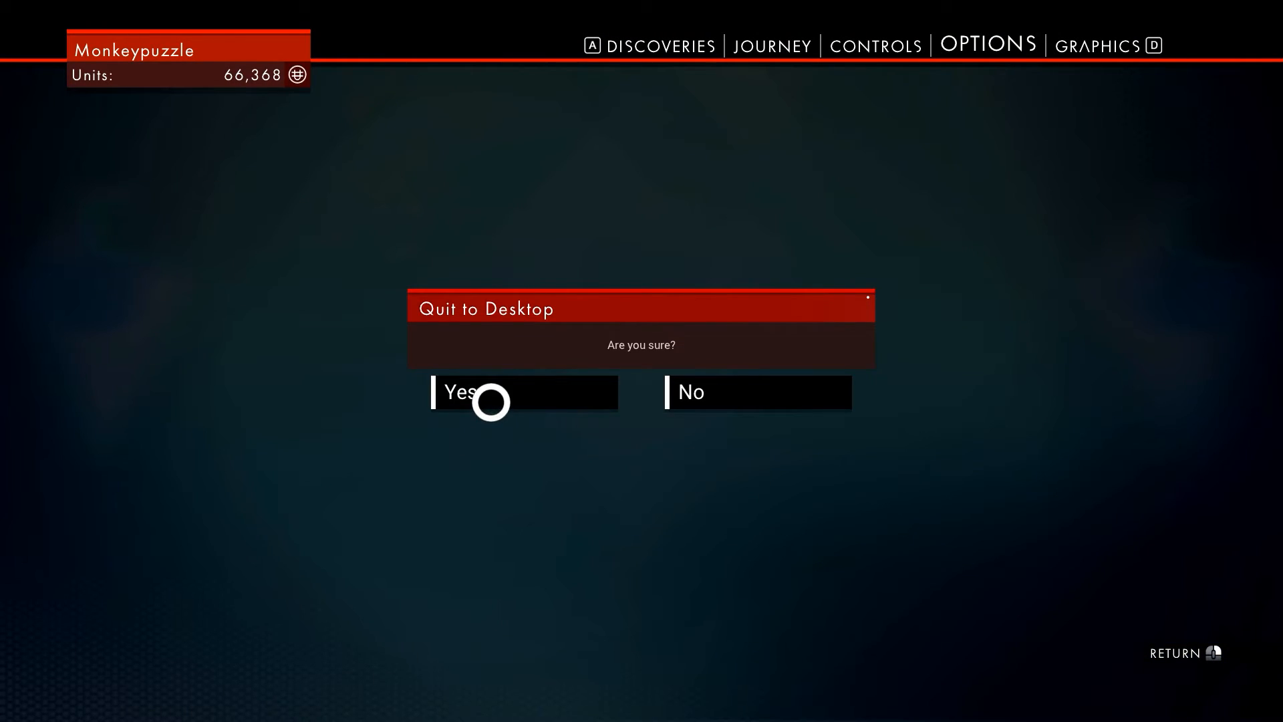
left_click(491, 392)
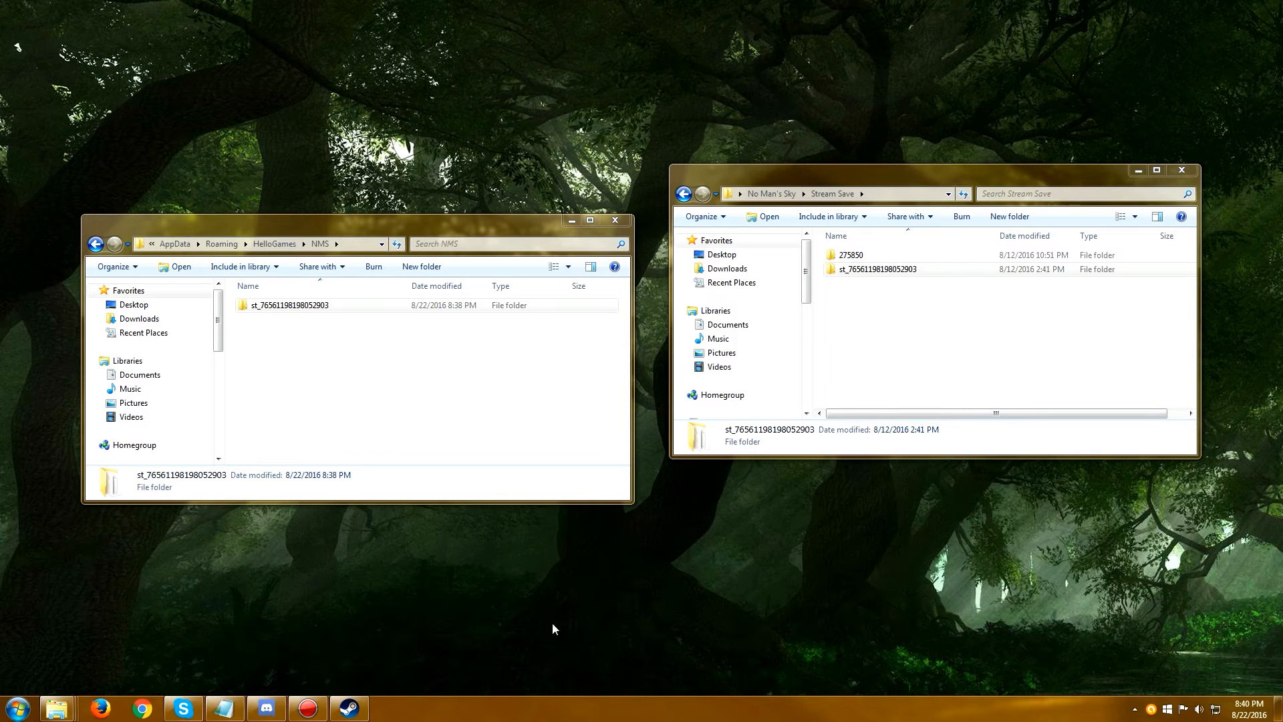
- Delete the restored save folder from NMS, leaving it empty, and return to the No Man's Sky backup folder
left_click(290, 305)
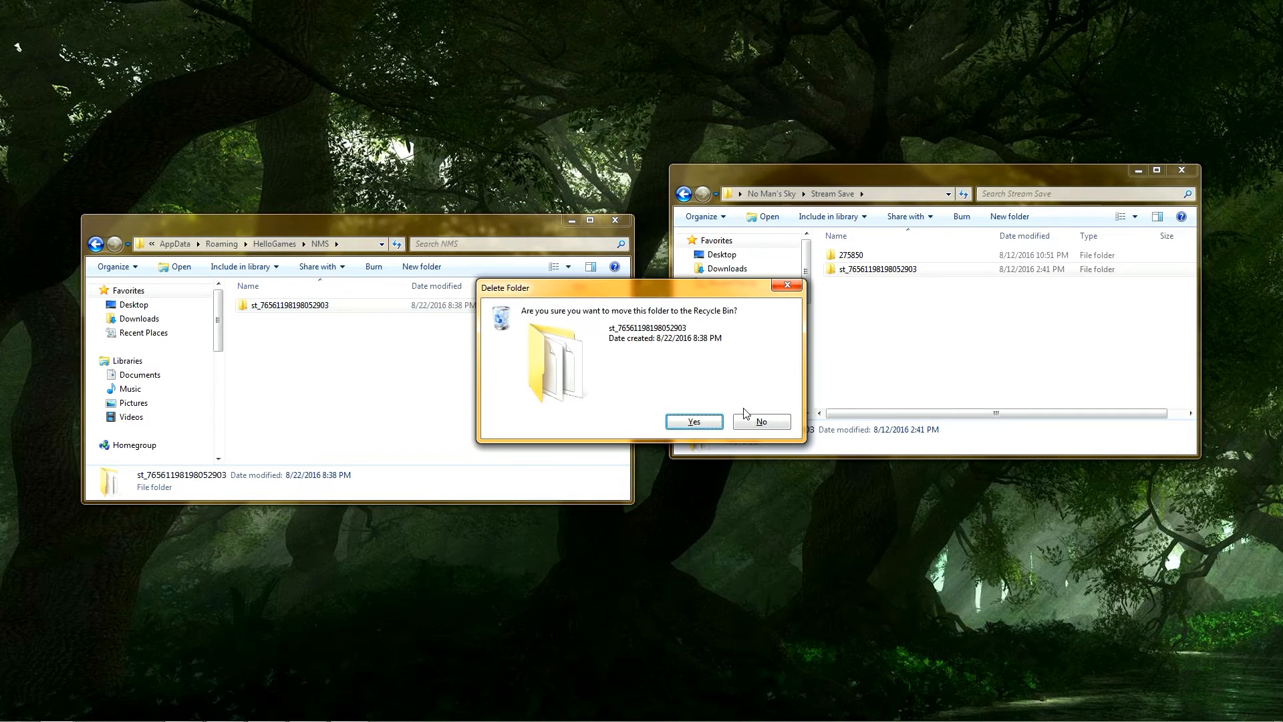
left_click(693, 421)
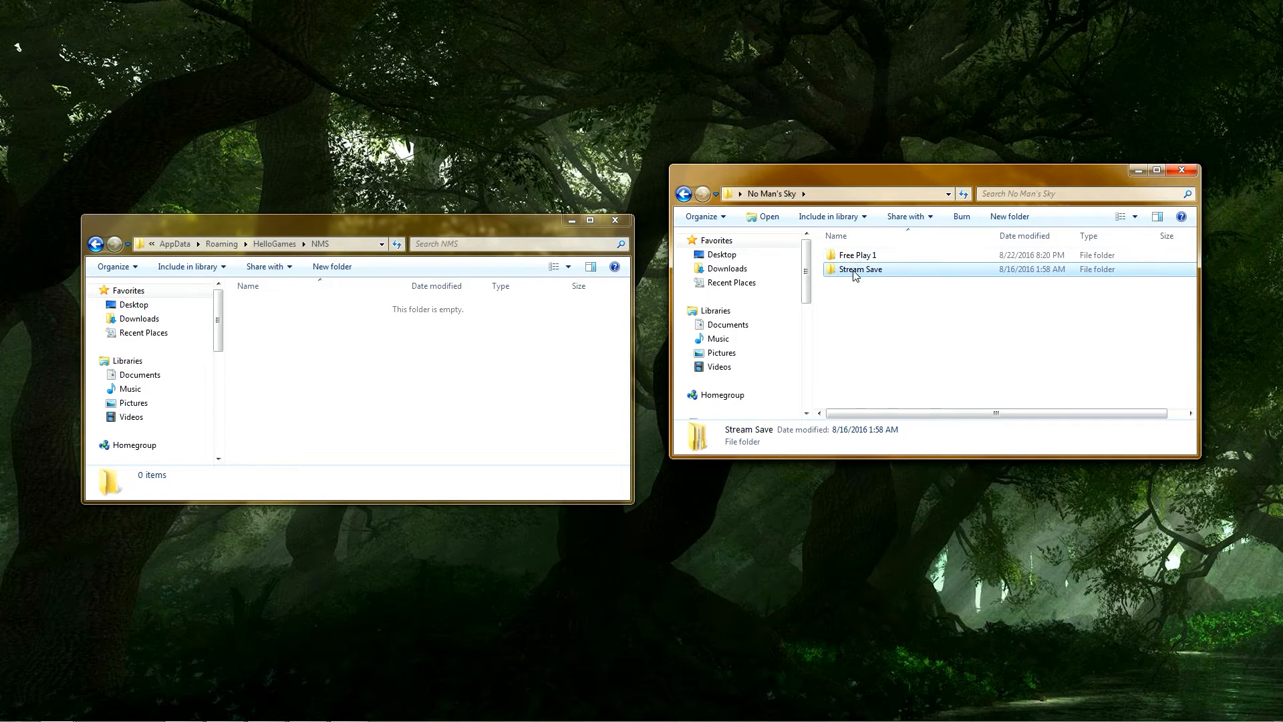
double_click(859, 269)
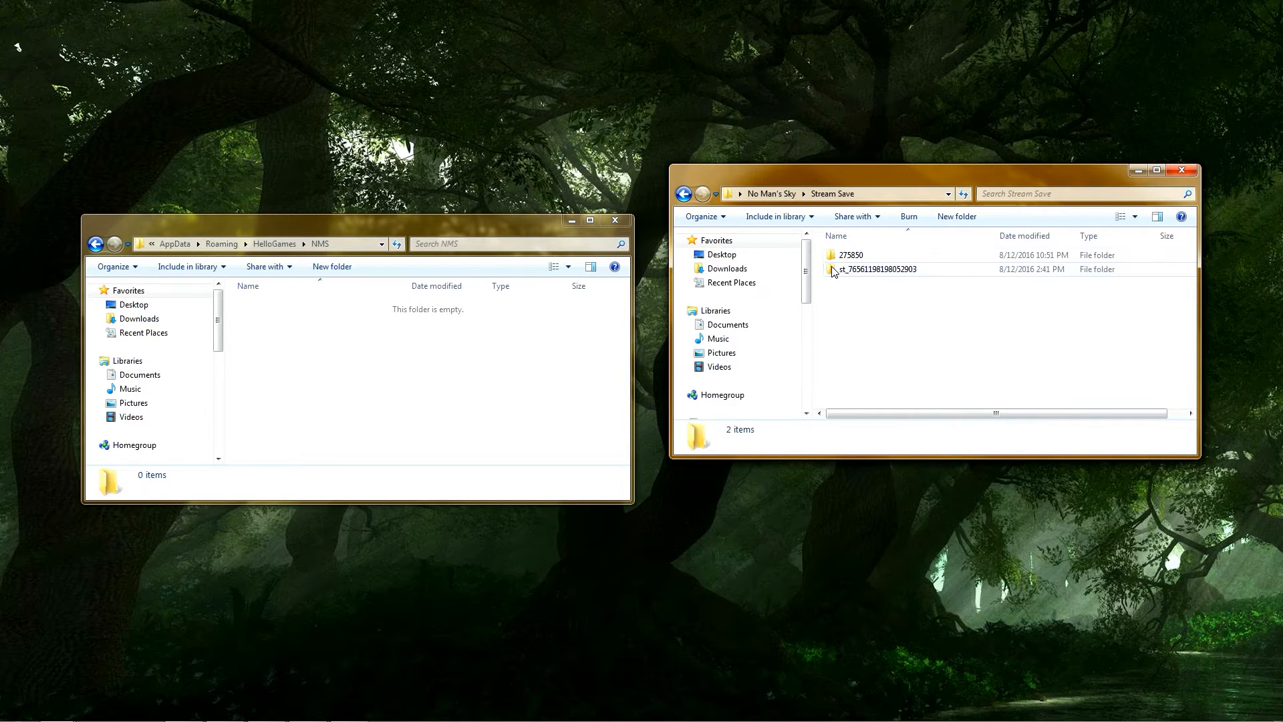
left_click(739, 194)
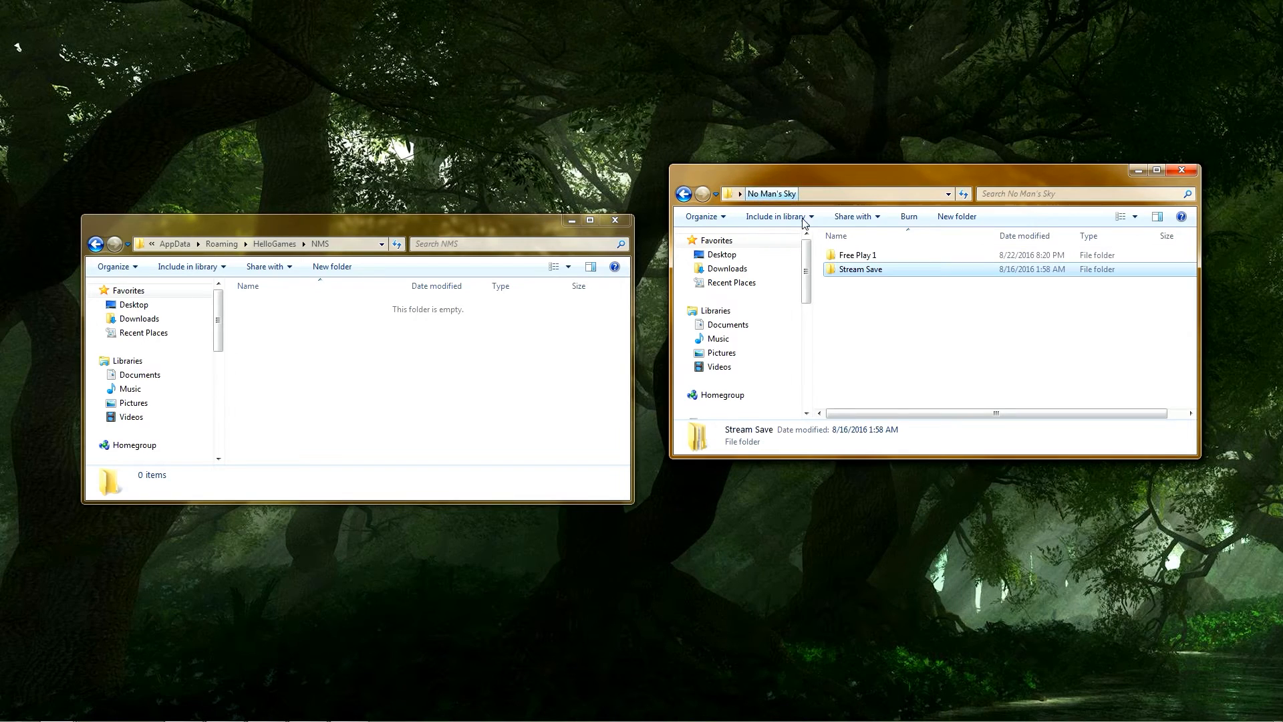
- Open the Free Play 1 backup folder before relaunching No Man's Sky on a fresh save
double_click(860, 254)
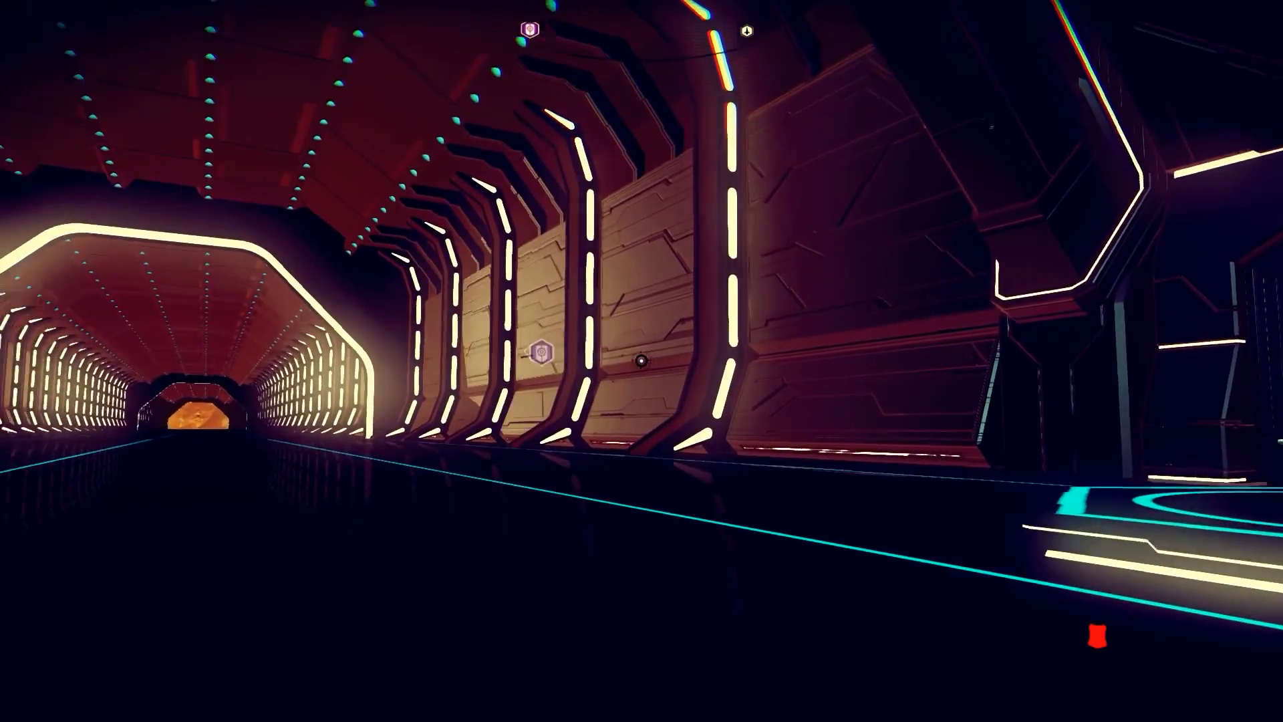
mouse_move(641, 361)
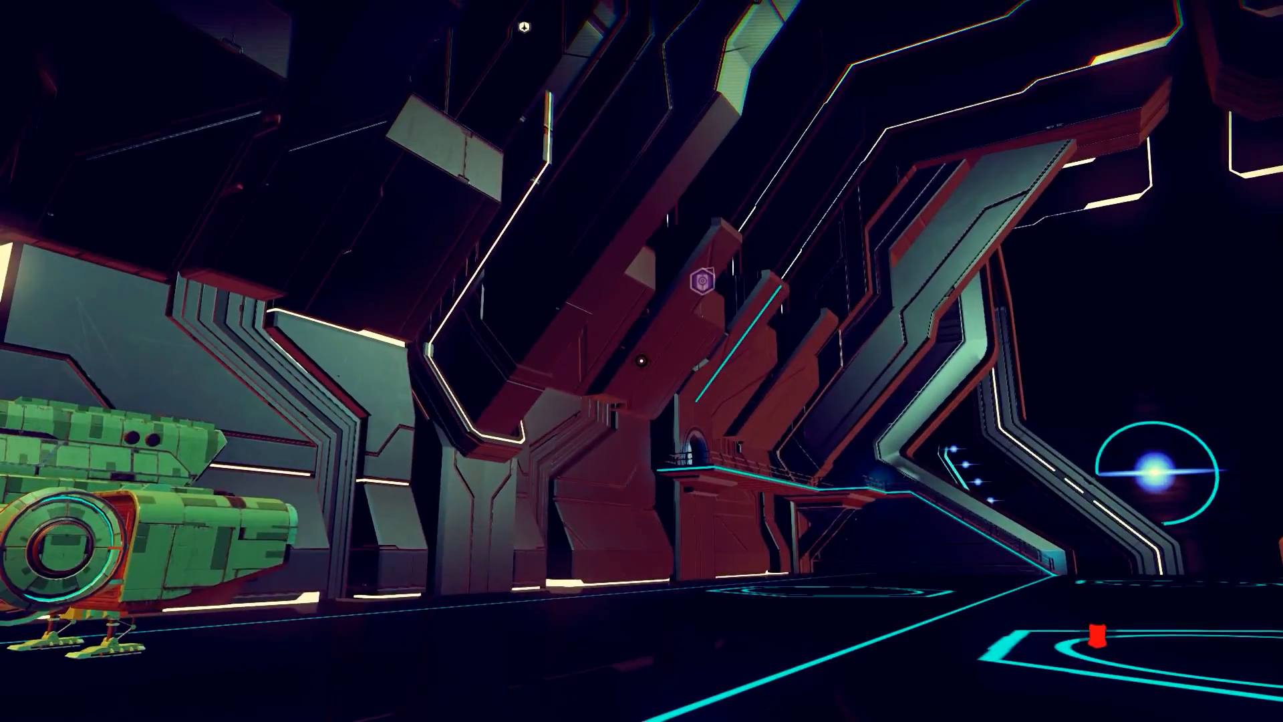